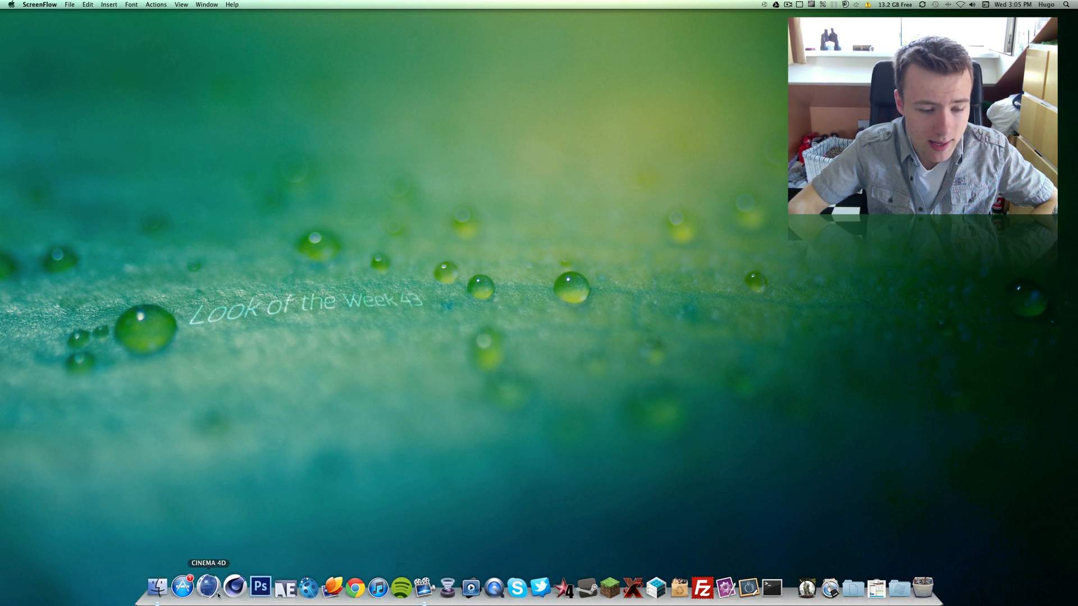
- Launch the Mac App Store from the Dock
{"action": "left_click", "coordinate": [208, 586]}
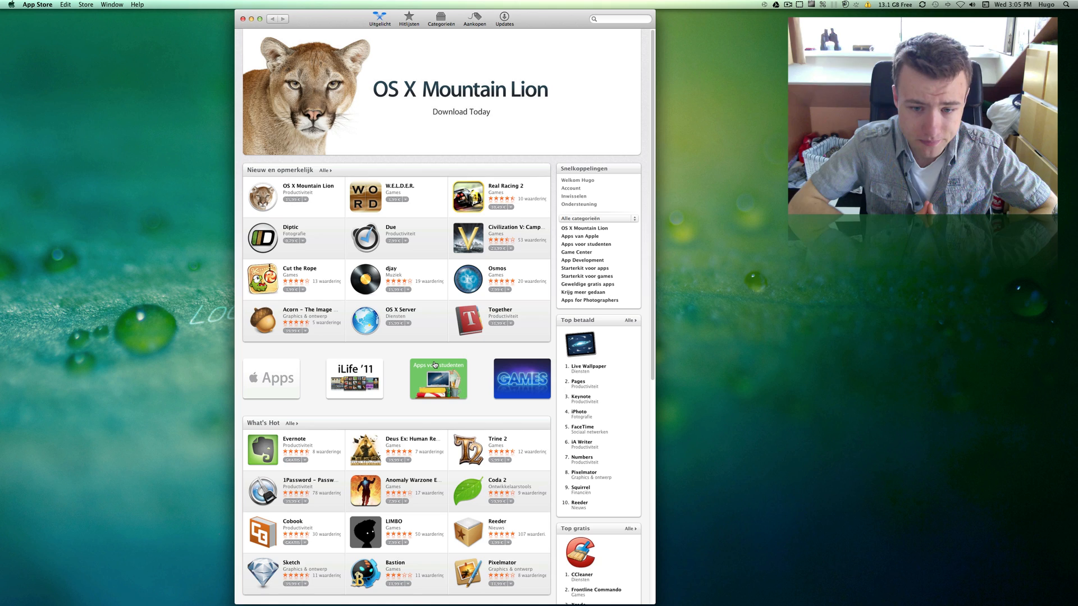
{"action": "mouse_move", "coordinate": [316, 206]}
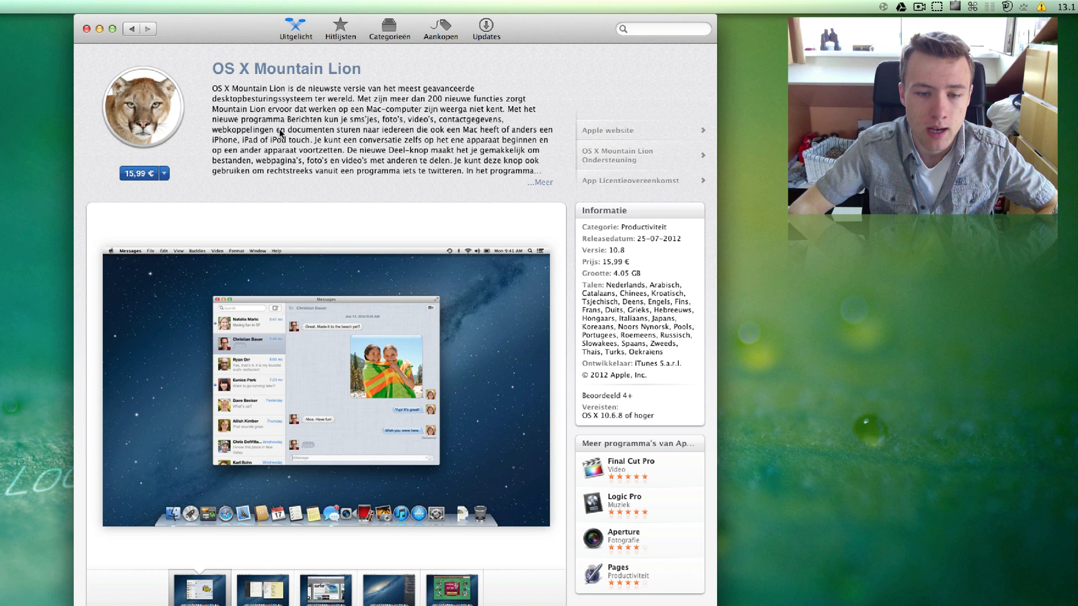
{"action": "mouse_move", "coordinate": [543, 224]}
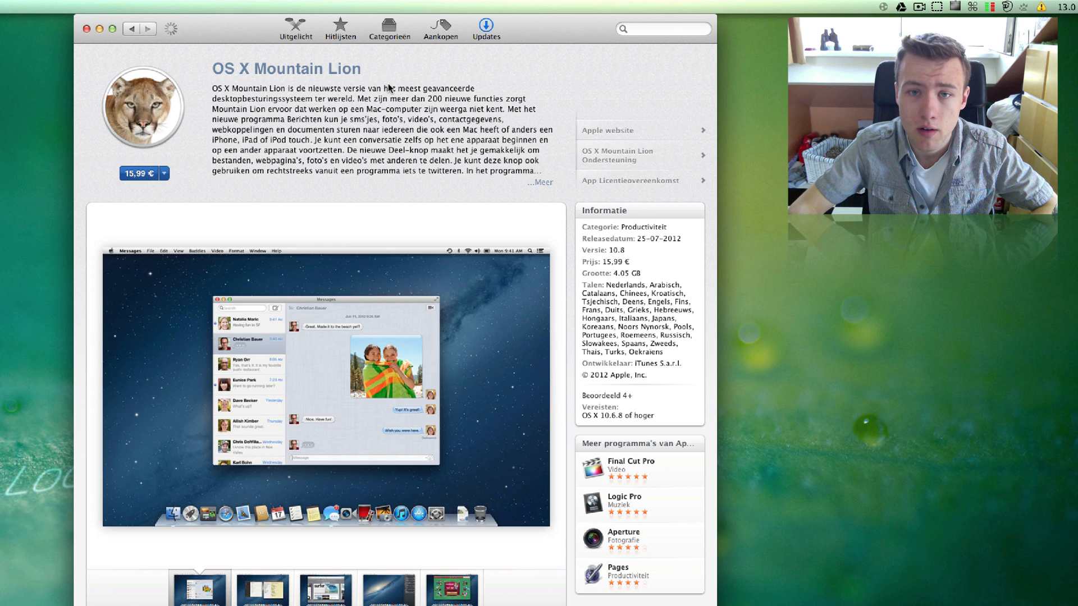
- Review the one pending update under Updates, then go back to the Featured page
{"action": "left_click", "coordinate": [487, 28]}
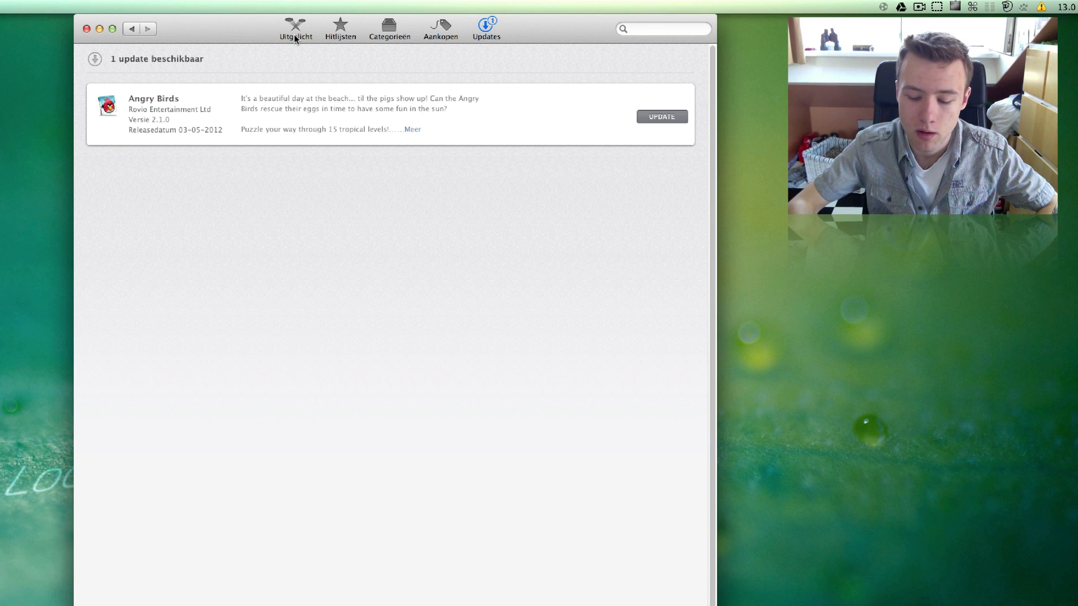
{"action": "left_click", "coordinate": [296, 29]}
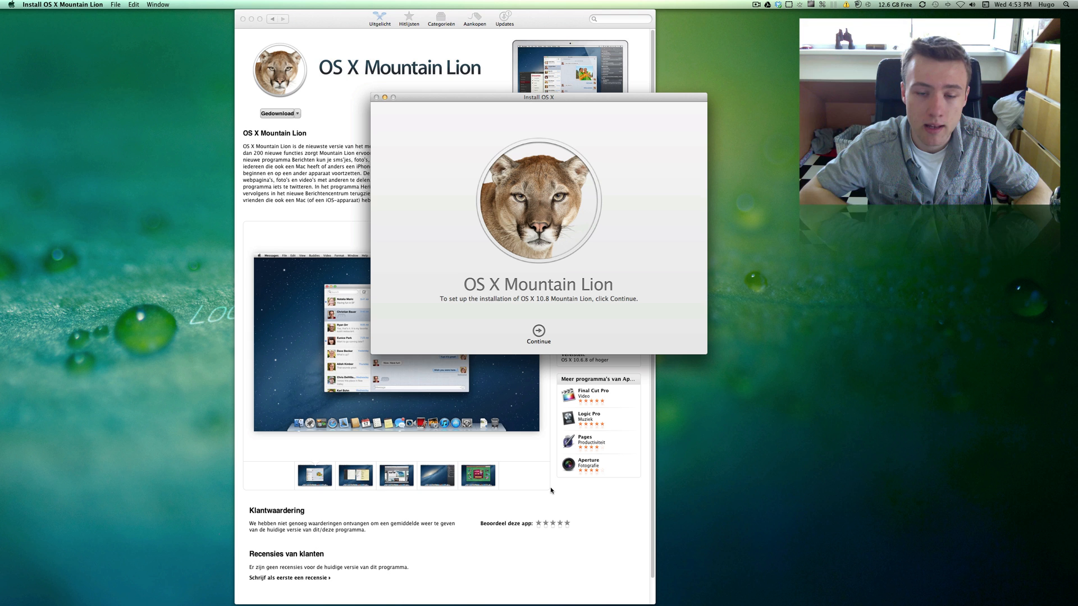
{"action": "mouse_move", "coordinate": [646, 291]}
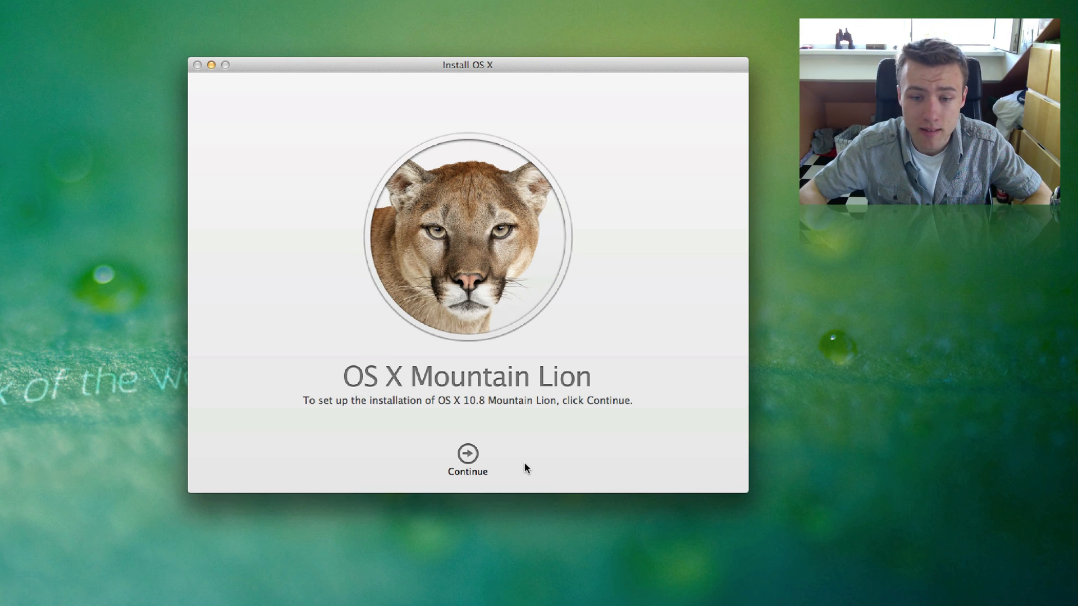
- Read through and agree to the Mountain Lion license, confirming agreement in the sheet
{"action": "left_click", "coordinate": [467, 457]}
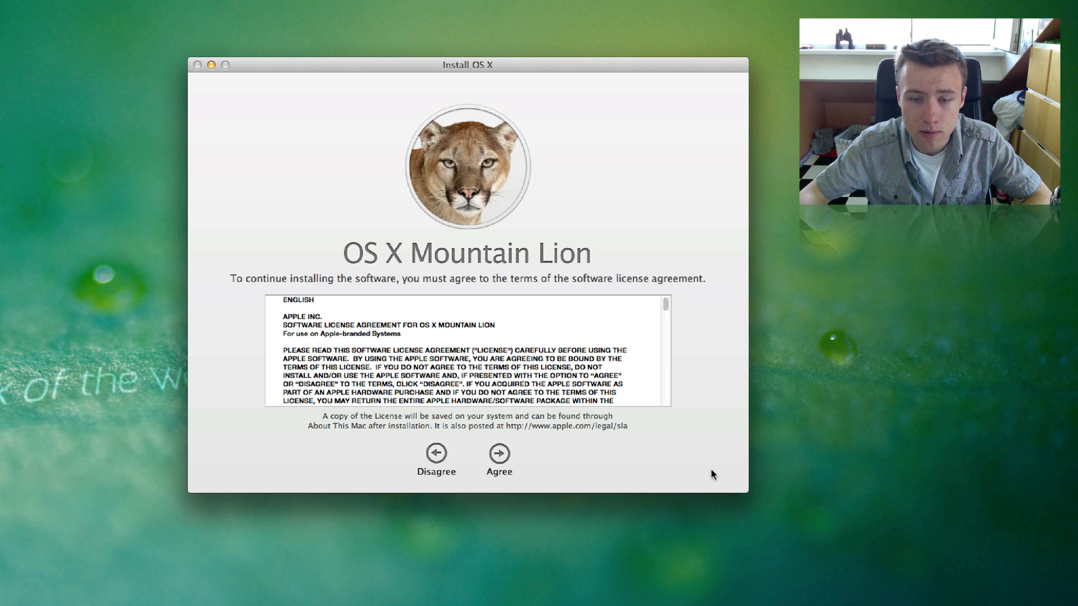
{"action": "scroll", "scroll_direction": "down", "scroll_amount": 3}
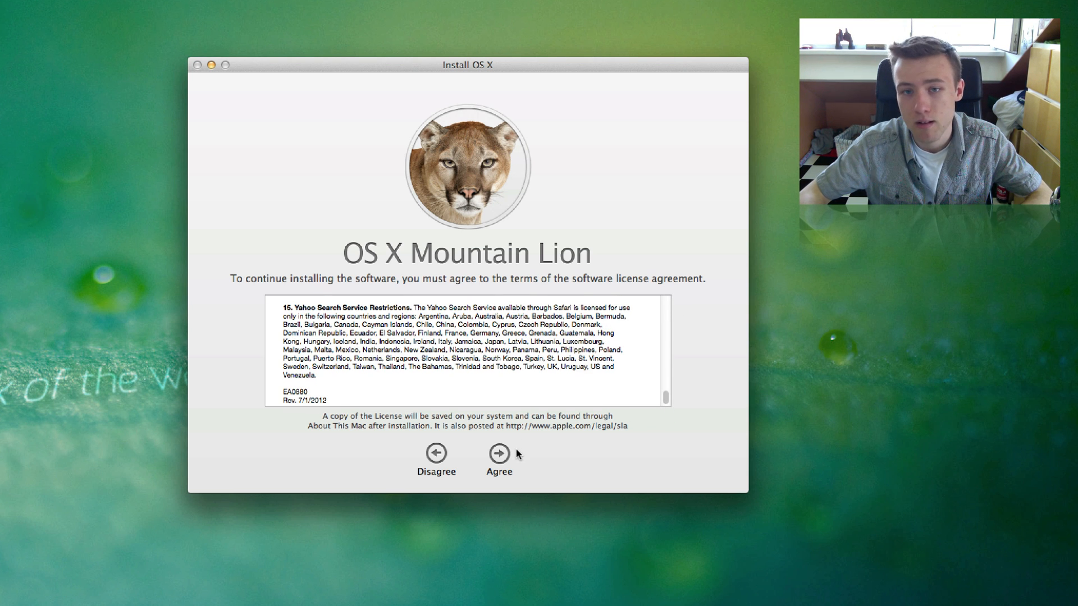
{"action": "left_click", "coordinate": [498, 455]}
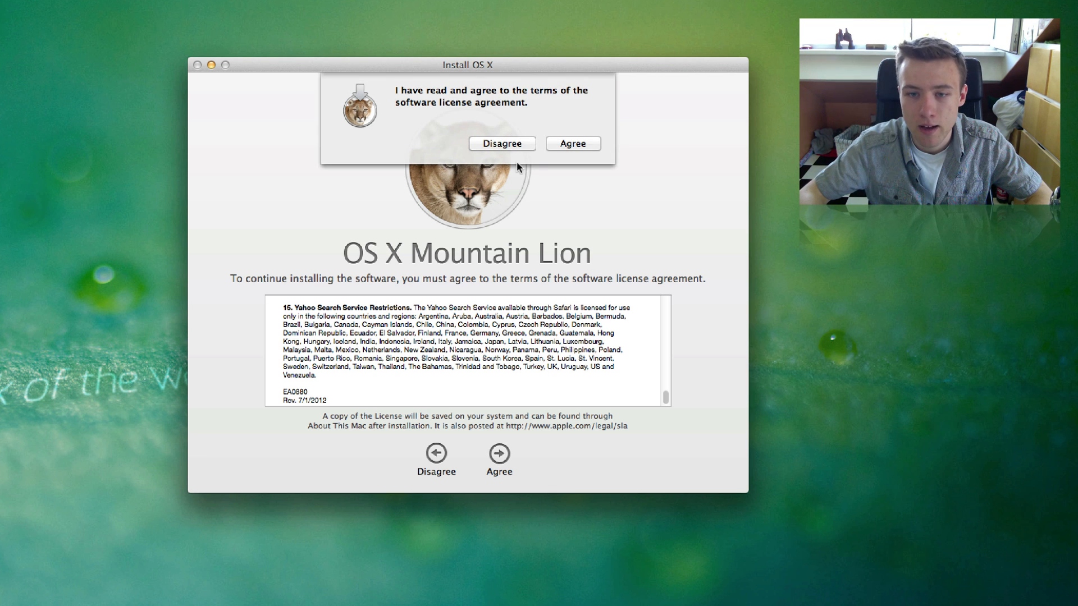
{"action": "left_click", "coordinate": [573, 144]}
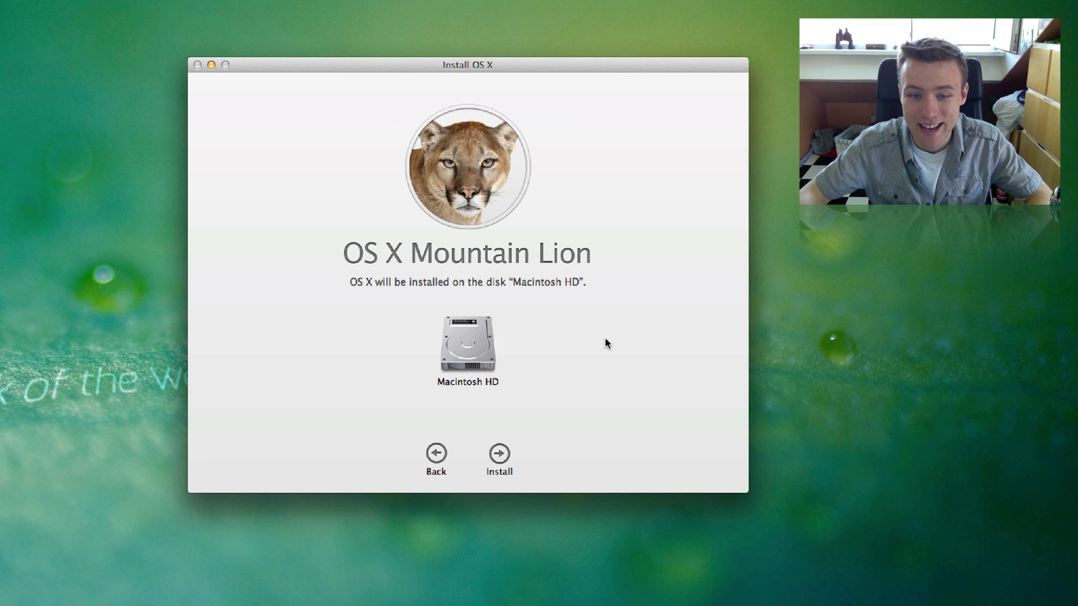
{"action": "mouse_move", "coordinate": [460, 295]}
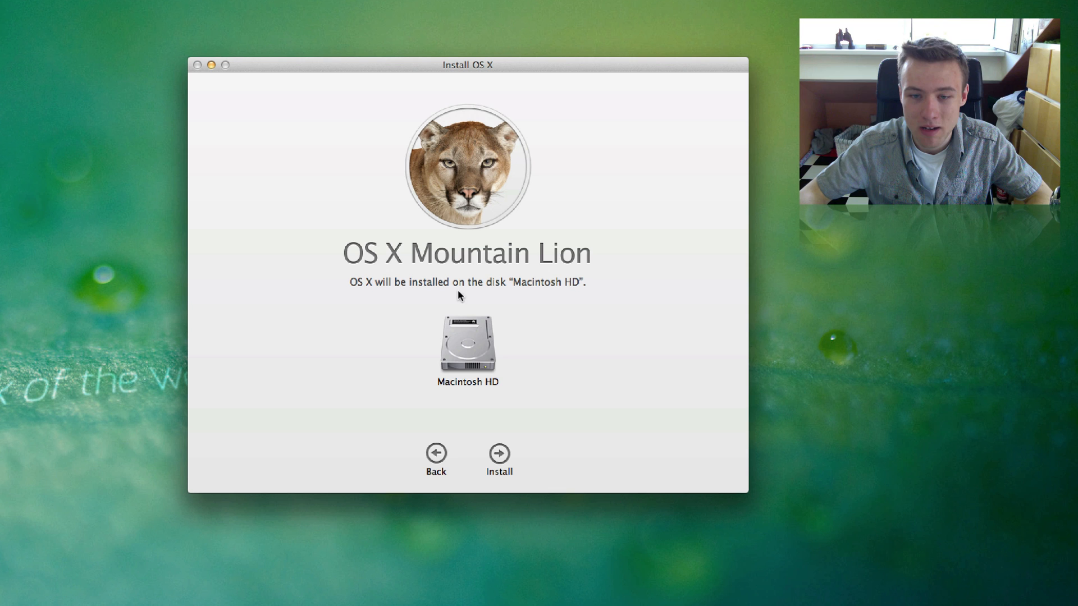
{"action": "mouse_move", "coordinate": [558, 411]}
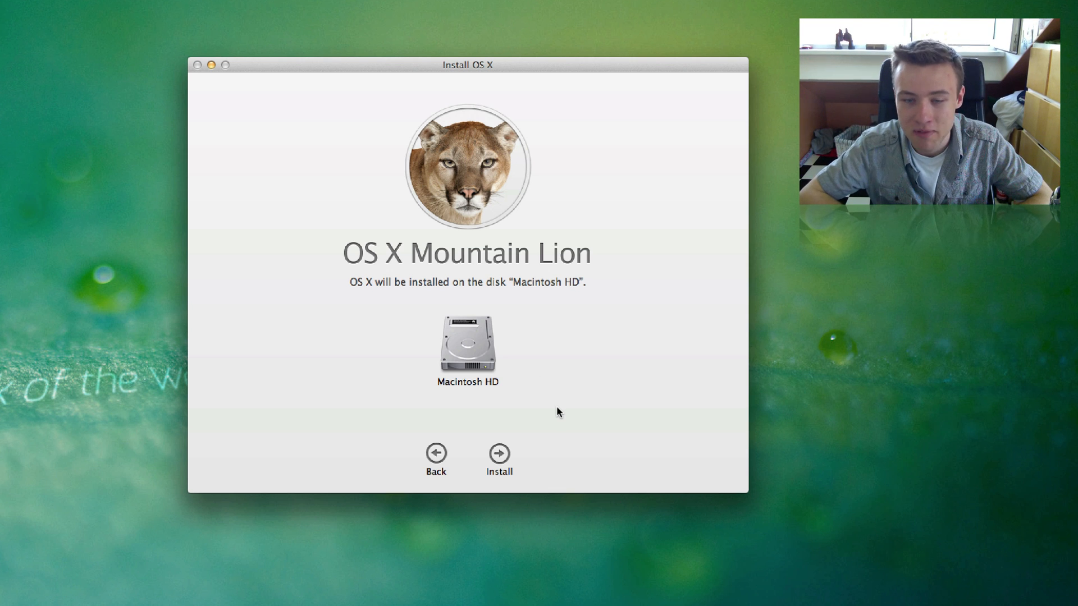
{"action": "mouse_move", "coordinate": [476, 349]}
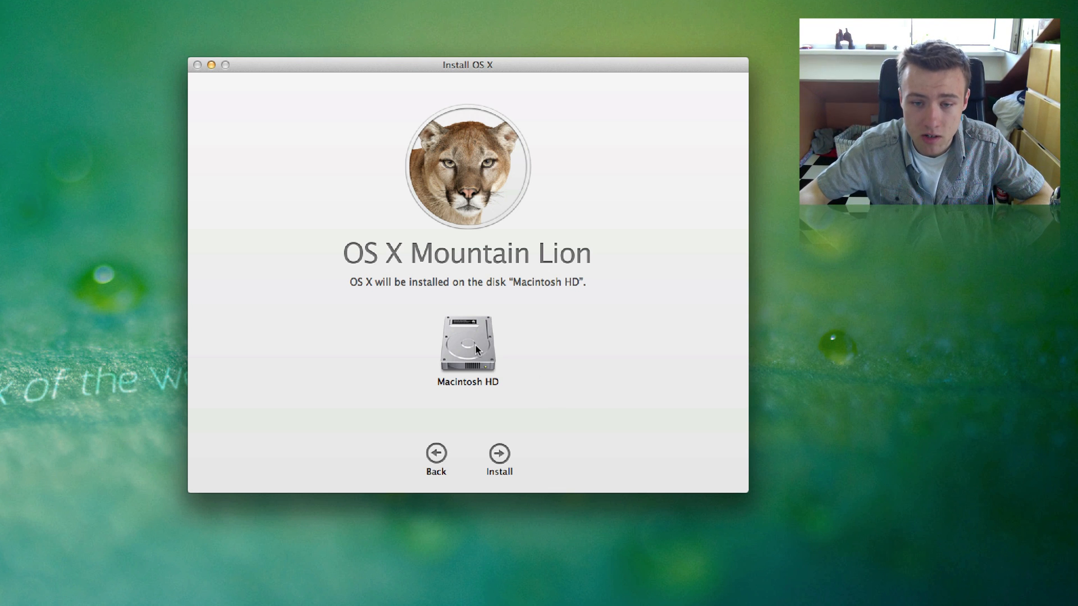
{"action": "mouse_move", "coordinate": [503, 477]}
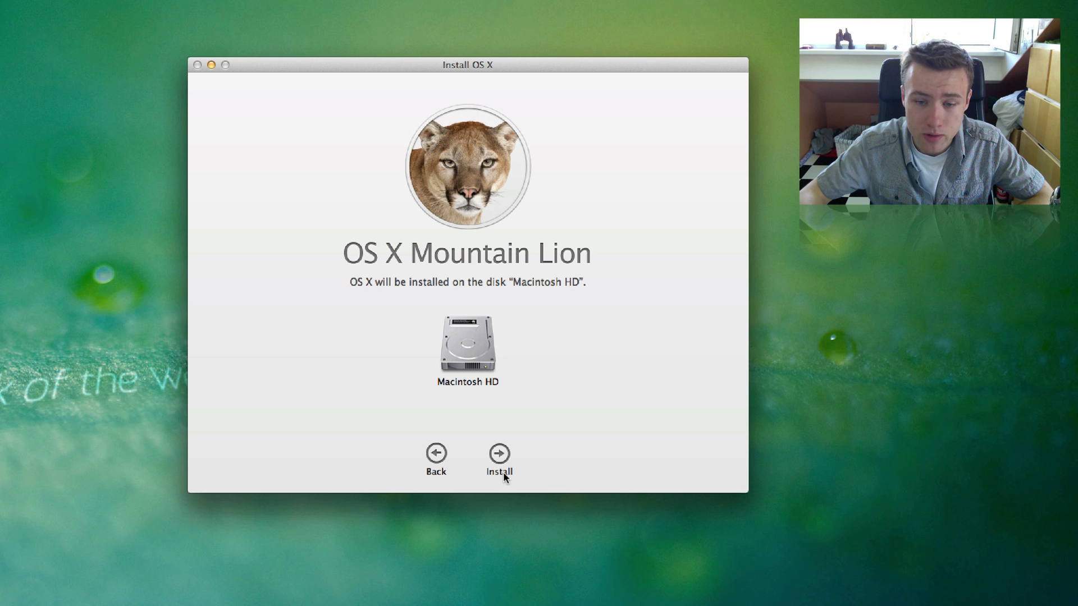
- Authorize installing Mountain Lion onto Macintosh HD with the administrator password
{"action": "left_click", "coordinate": [498, 453]}
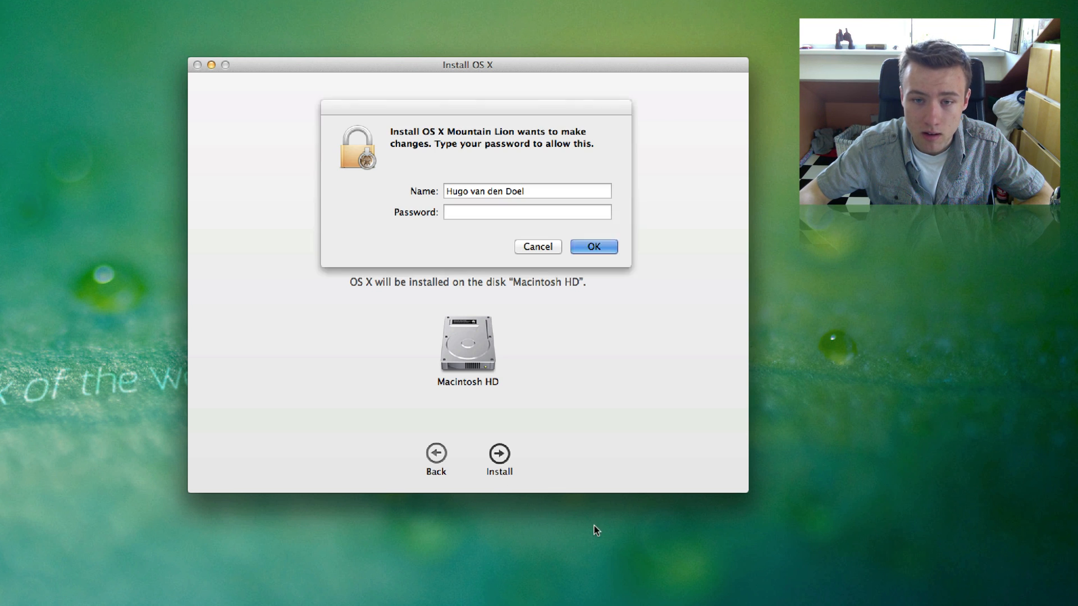
{"action": "left_click", "coordinate": [526, 212]}
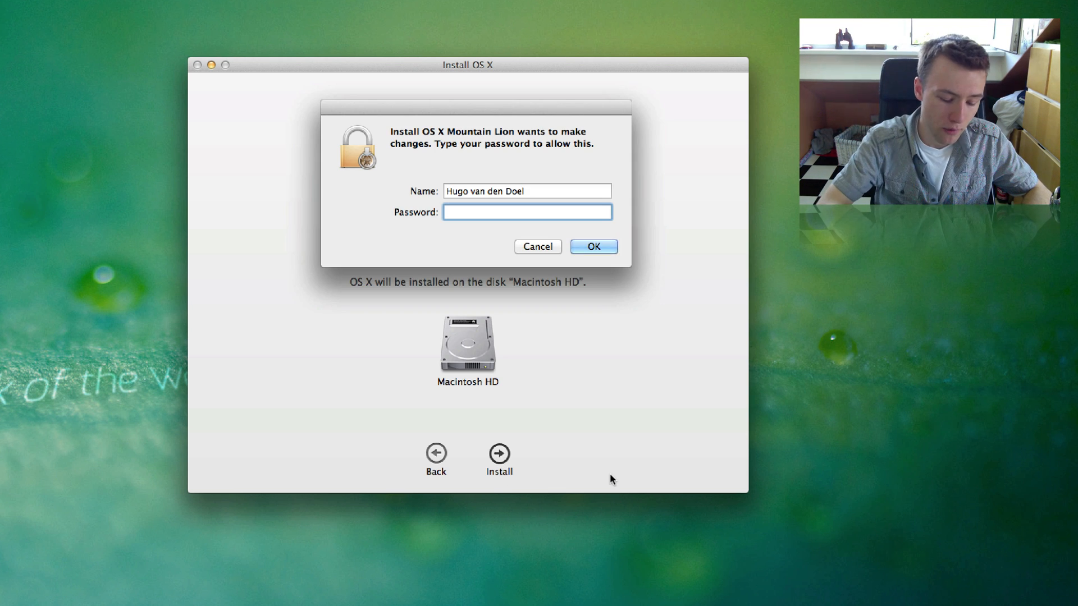
{"action": "type", "text": "••••"}
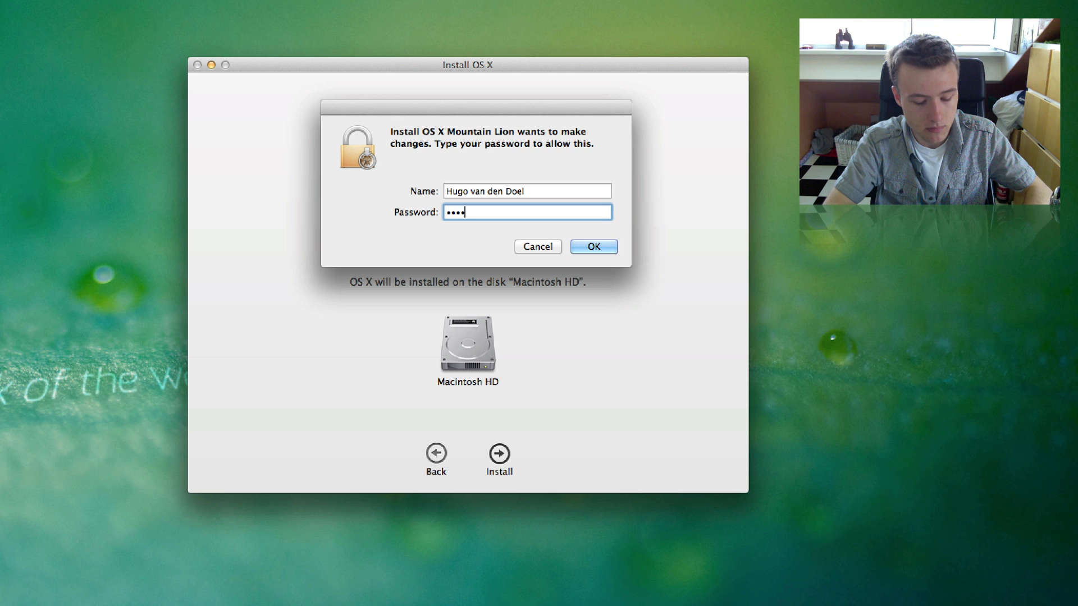
{"action": "left_click", "coordinate": [593, 247]}
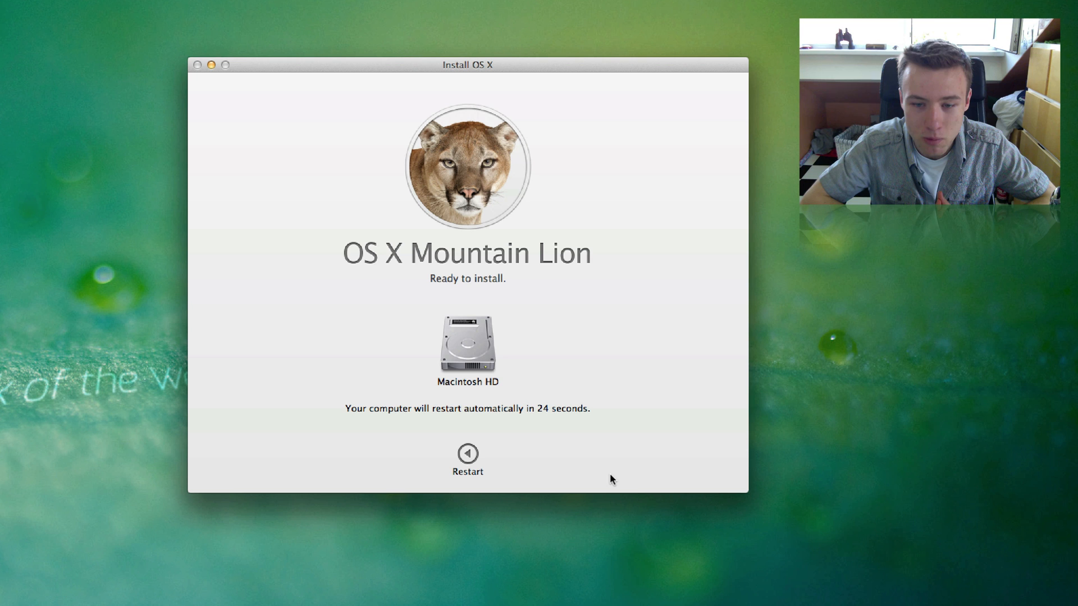
{"action": "mouse_move", "coordinate": [423, 459]}
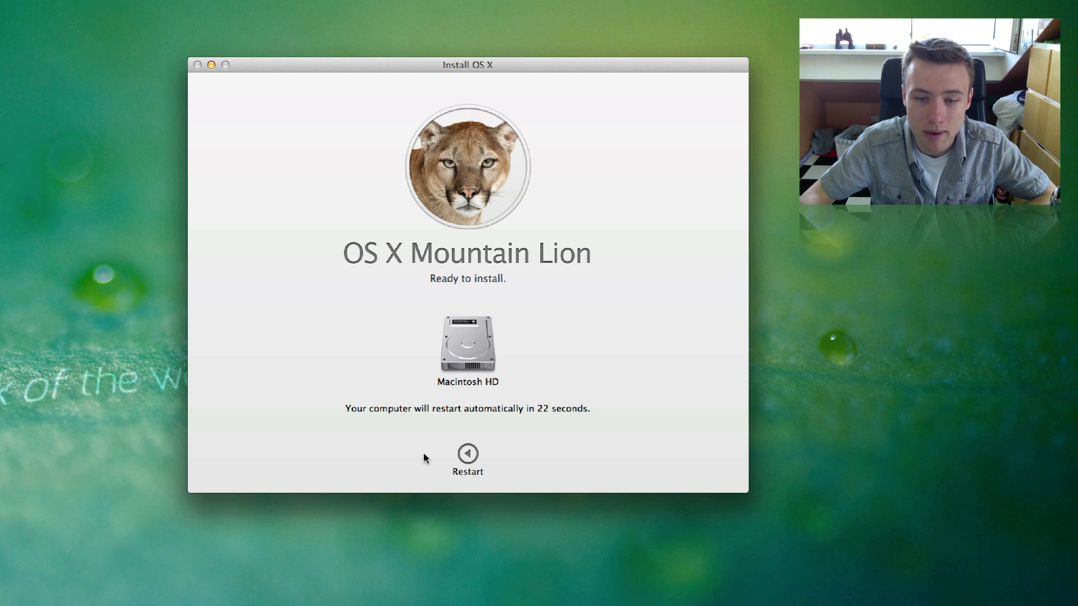
{"action": "mouse_move", "coordinate": [613, 412]}
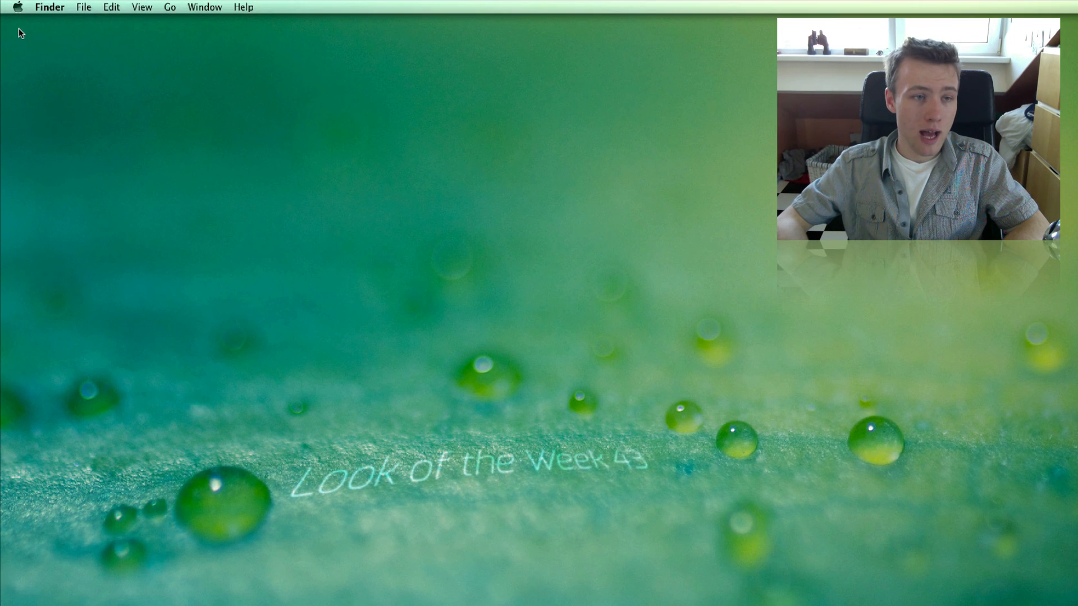
{"action": "left_click", "coordinate": [17, 7]}
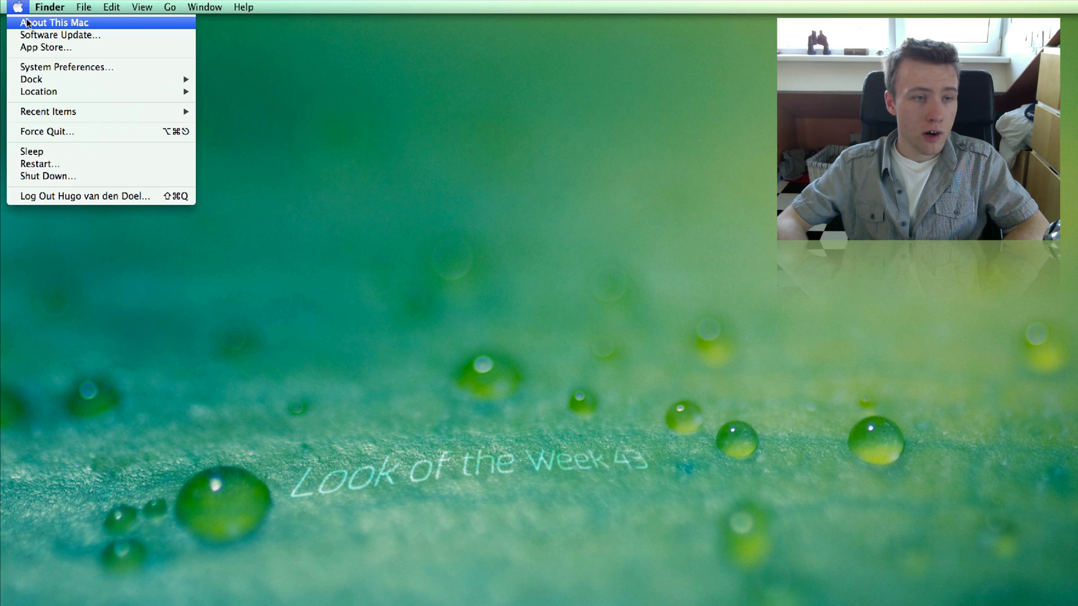
{"action": "left_click", "coordinate": [55, 22]}
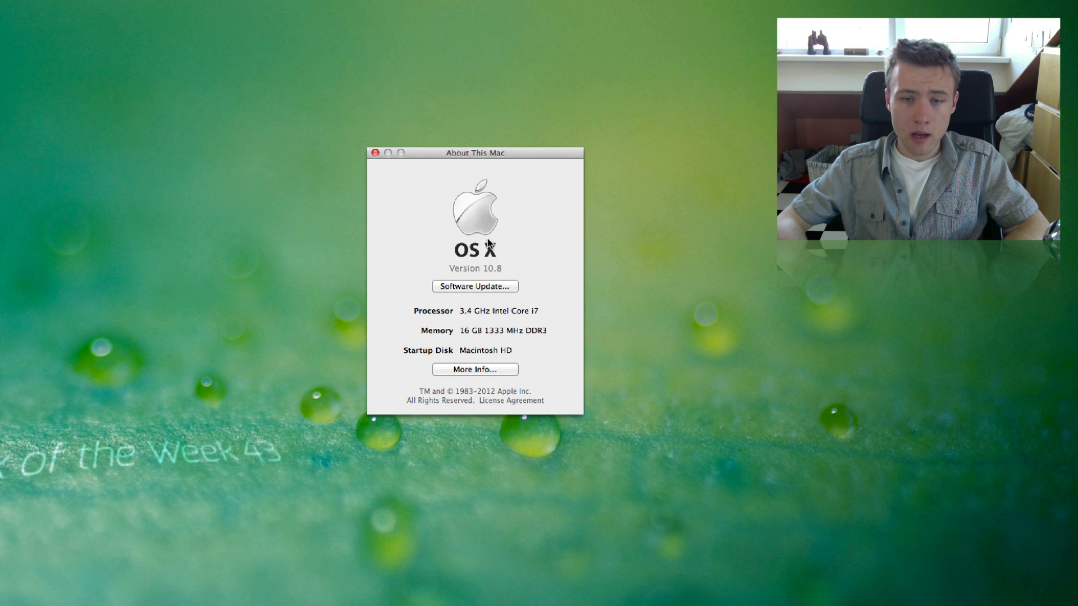
{"action": "mouse_move", "coordinate": [505, 281]}
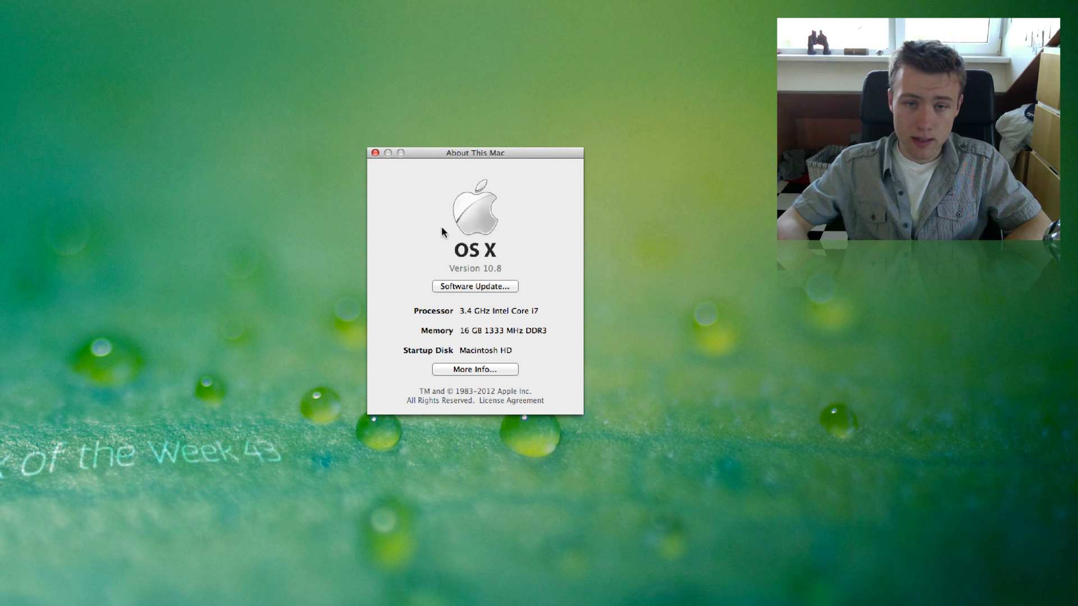
{"action": "left_click", "coordinate": [375, 152]}
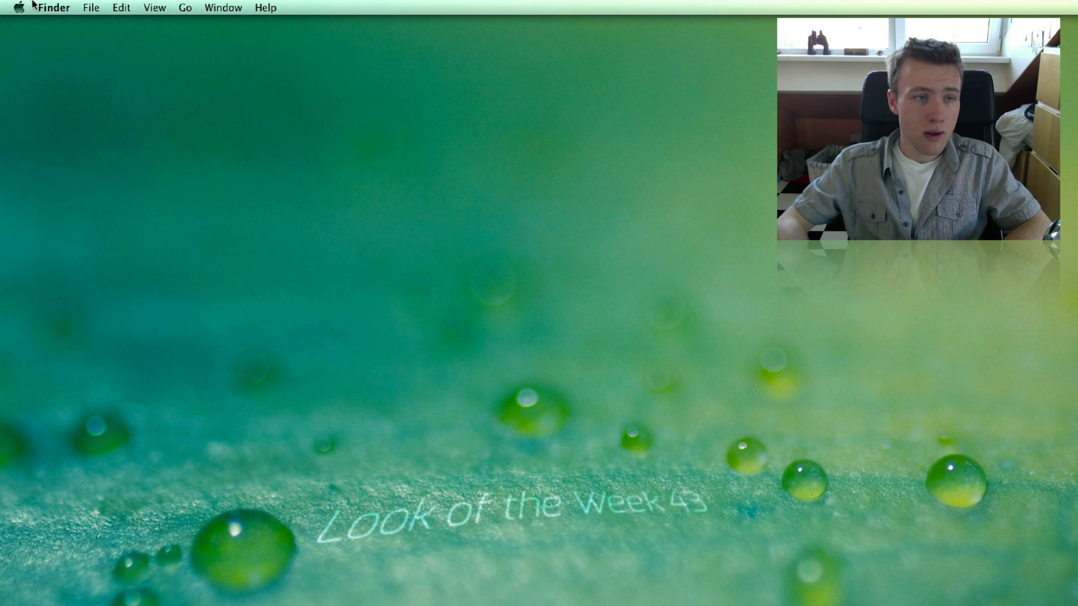
{"action": "mouse_move", "coordinate": [575, 349]}
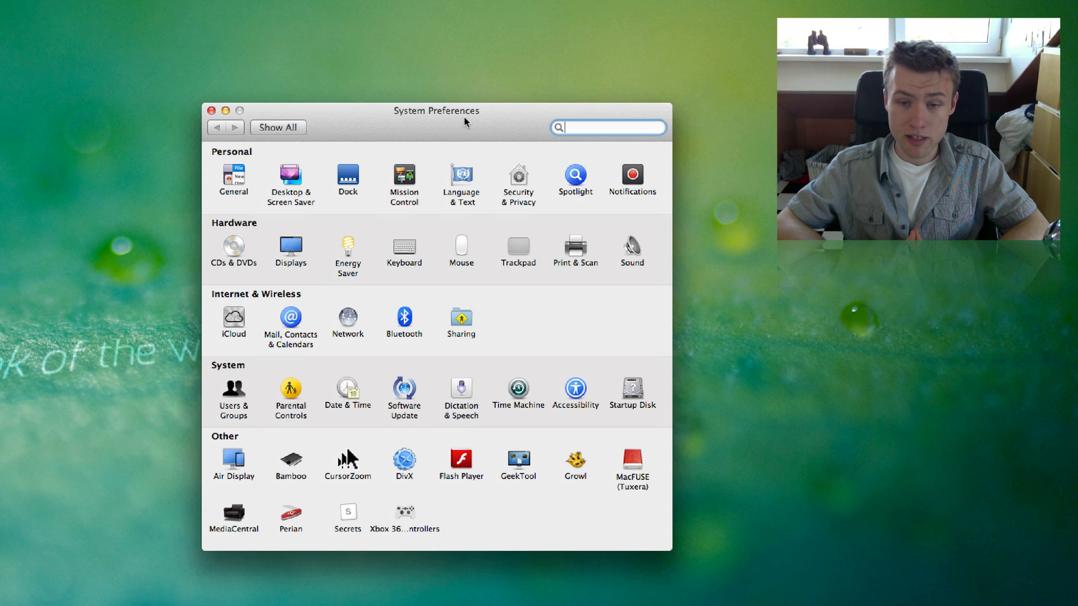
{"action": "mouse_move", "coordinate": [513, 181]}
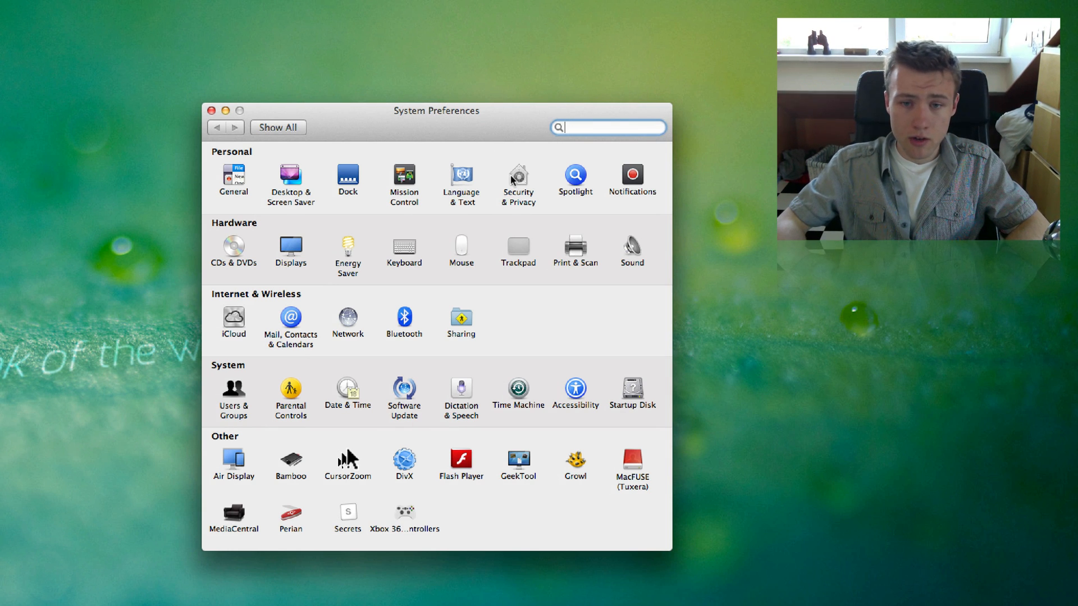
- Unlock the Security & Privacy settings with the administrator password
{"action": "left_click", "coordinate": [518, 176]}
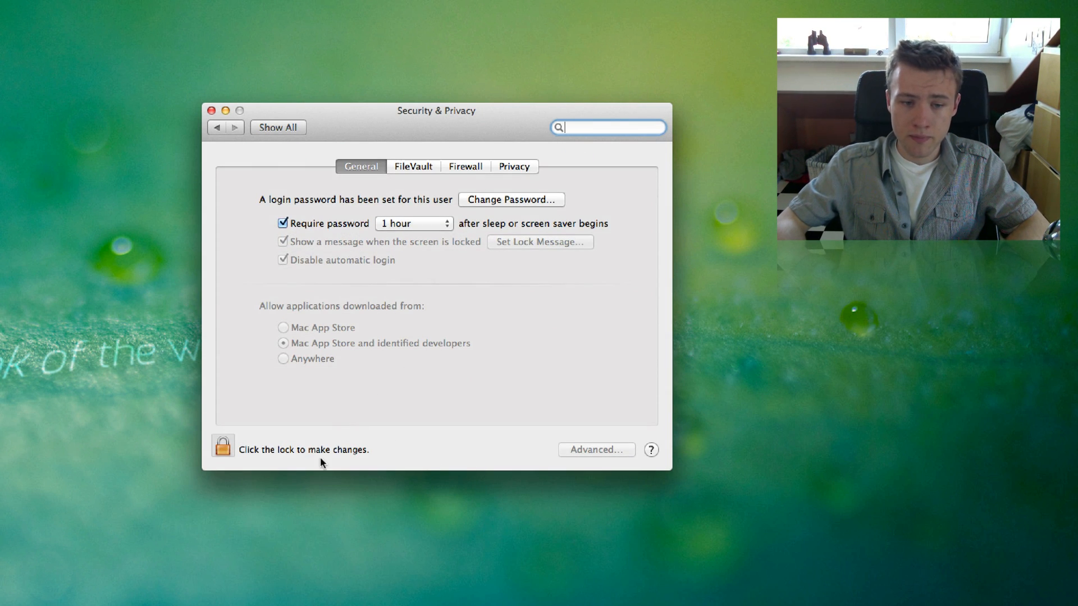
{"action": "left_click", "coordinate": [222, 445]}
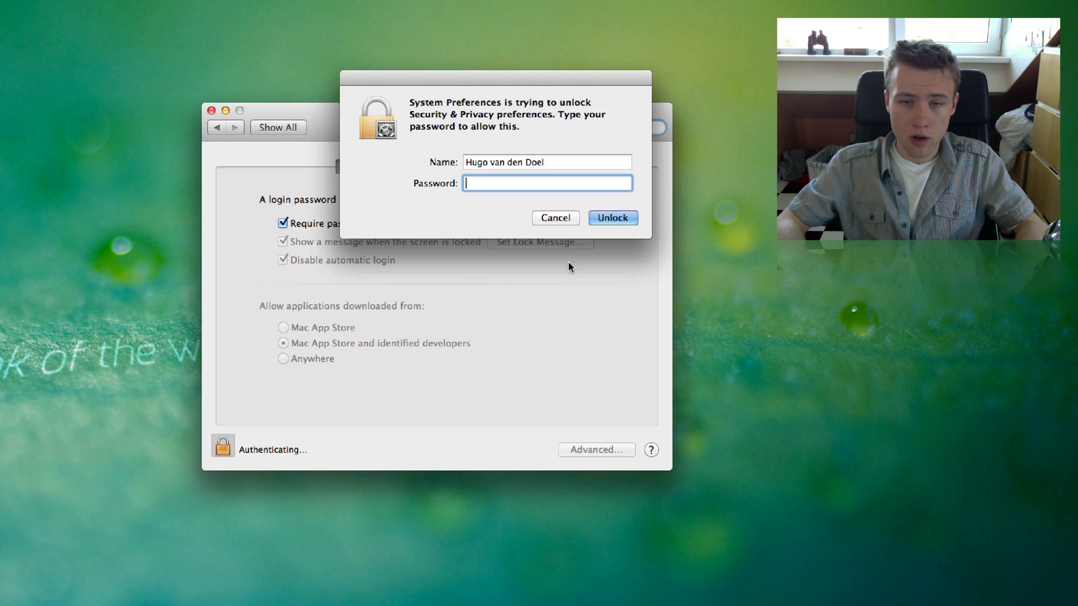
{"action": "type", "text": "•••"}
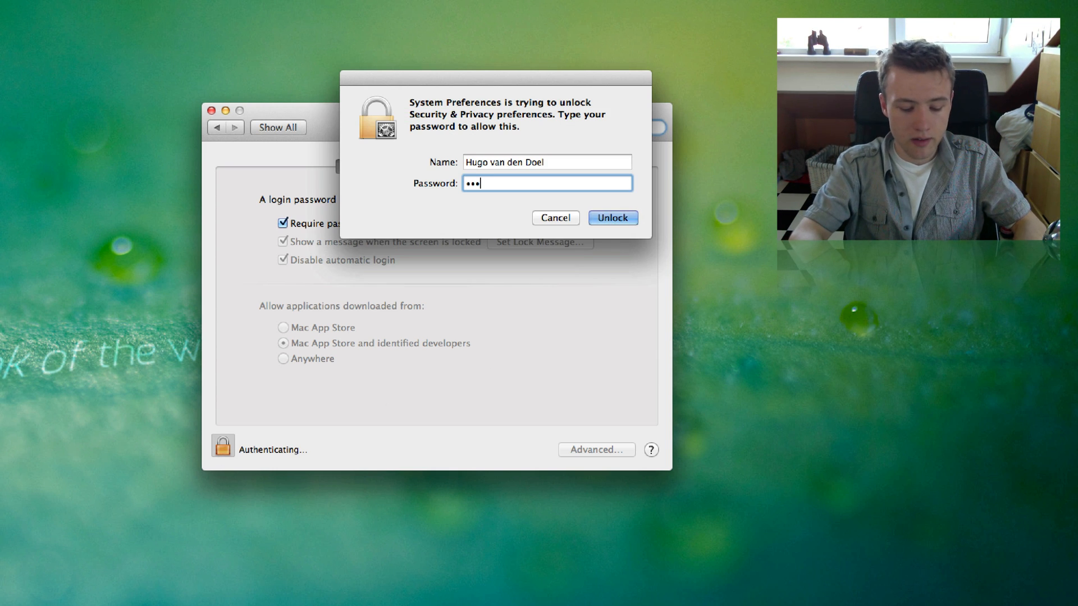
{"action": "left_click", "coordinate": [610, 218]}
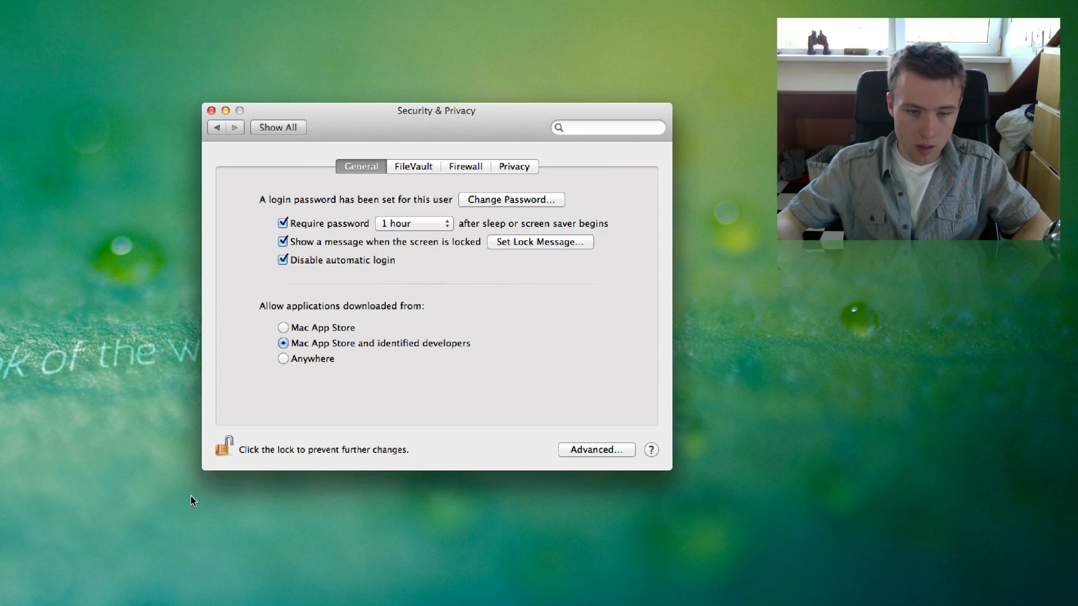
{"action": "mouse_move", "coordinate": [508, 281]}
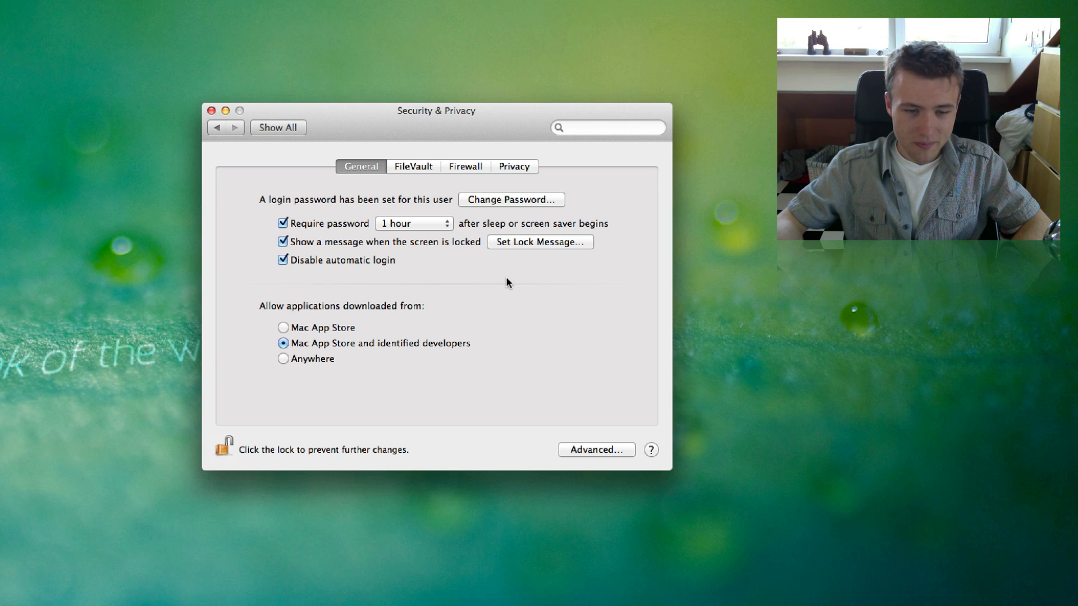
{"action": "mouse_move", "coordinate": [468, 310]}
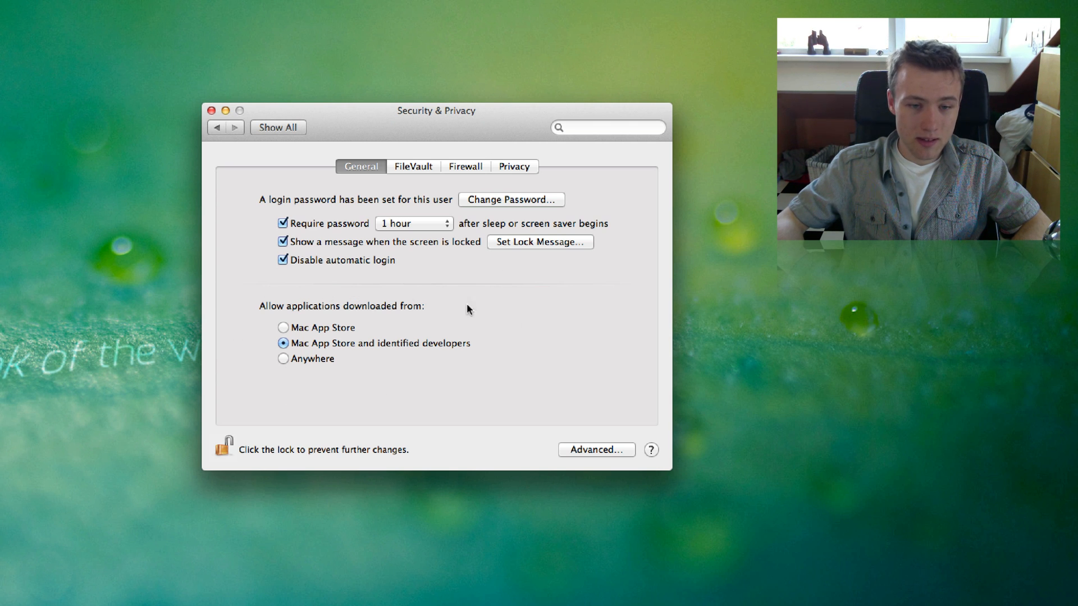
{"action": "mouse_move", "coordinate": [335, 297]}
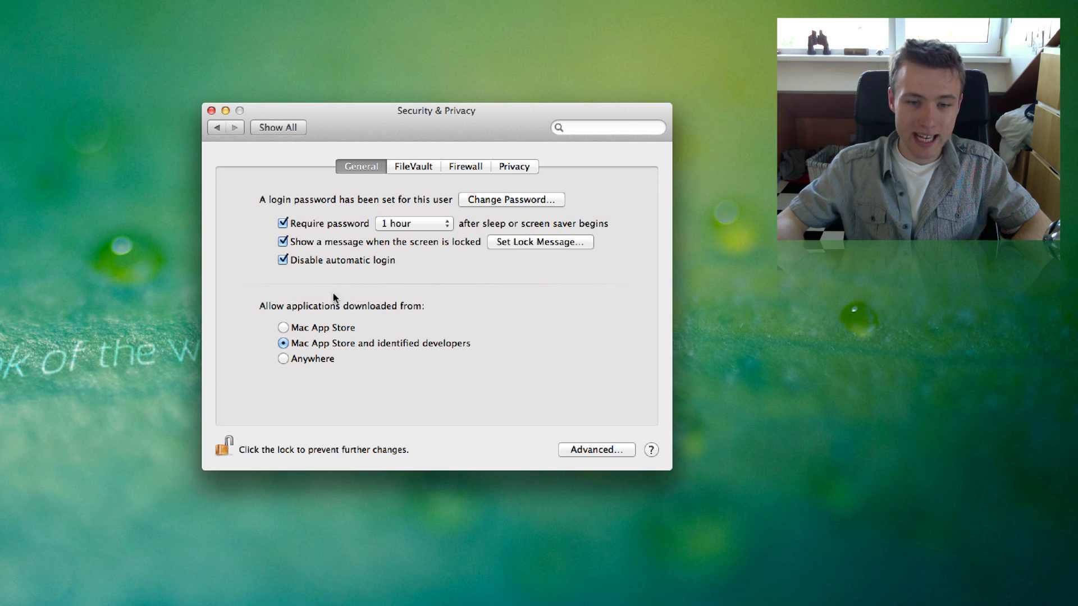
{"action": "mouse_move", "coordinate": [256, 316]}
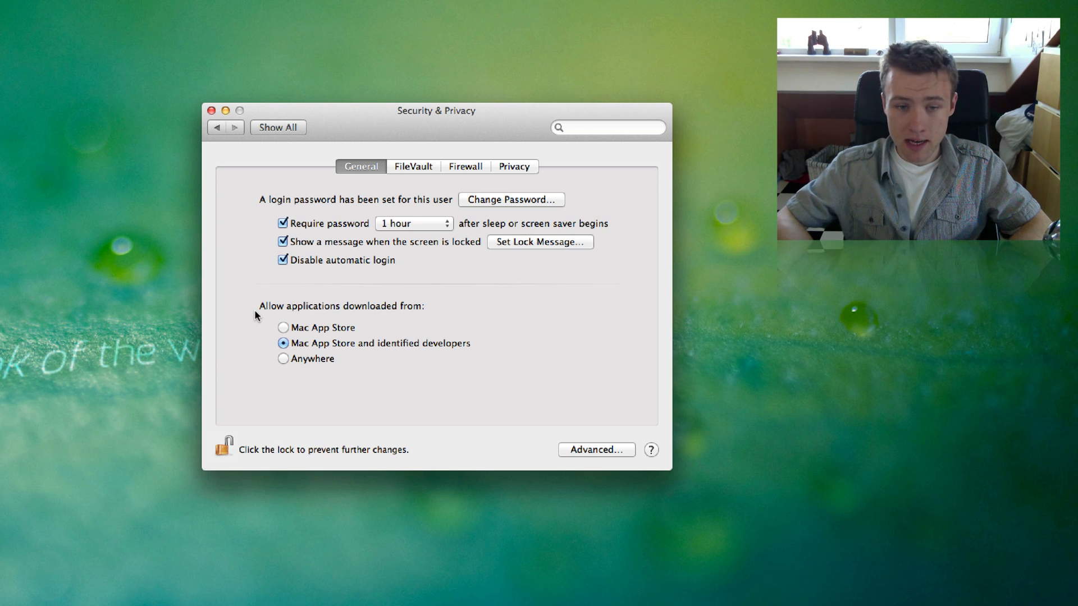
{"action": "mouse_move", "coordinate": [301, 352]}
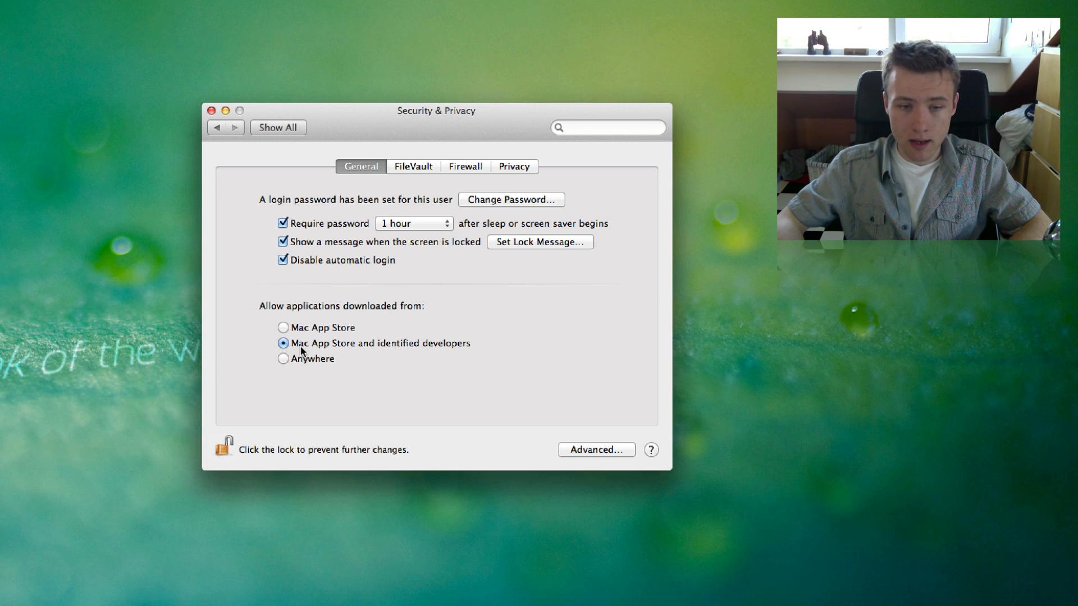
{"action": "mouse_move", "coordinate": [427, 352]}
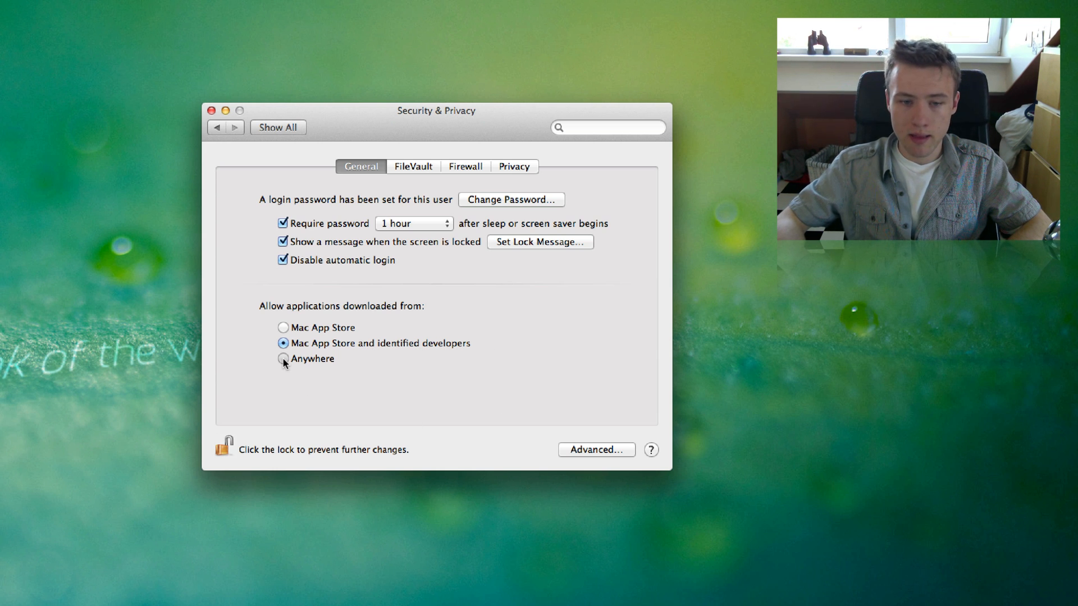
- Allow applications downloaded from Anywhere, then return to the full preferences overview
{"action": "left_click", "coordinate": [283, 359]}
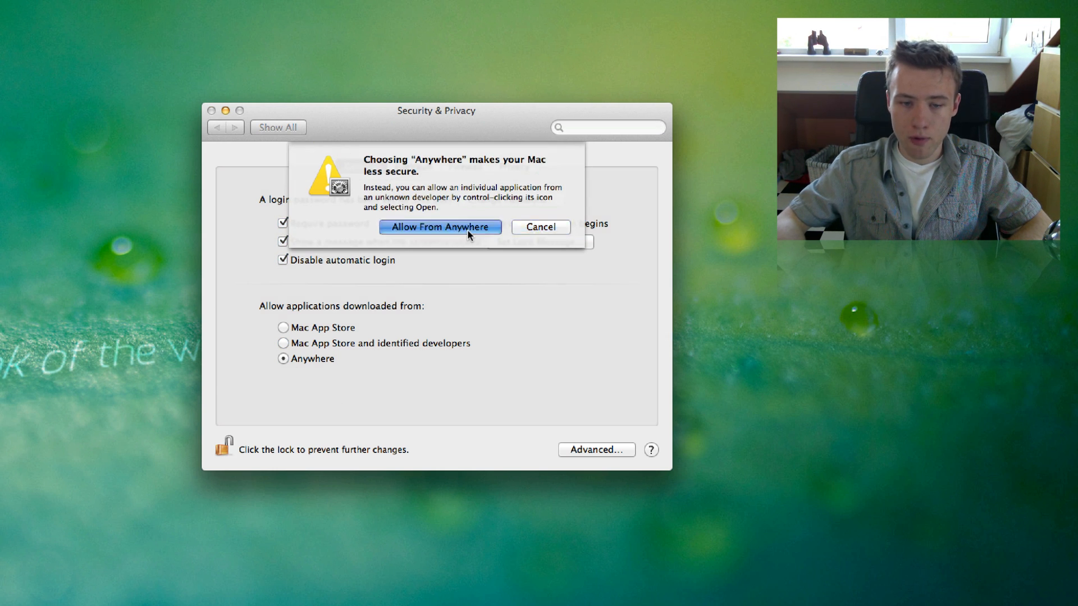
{"action": "left_click", "coordinate": [440, 227]}
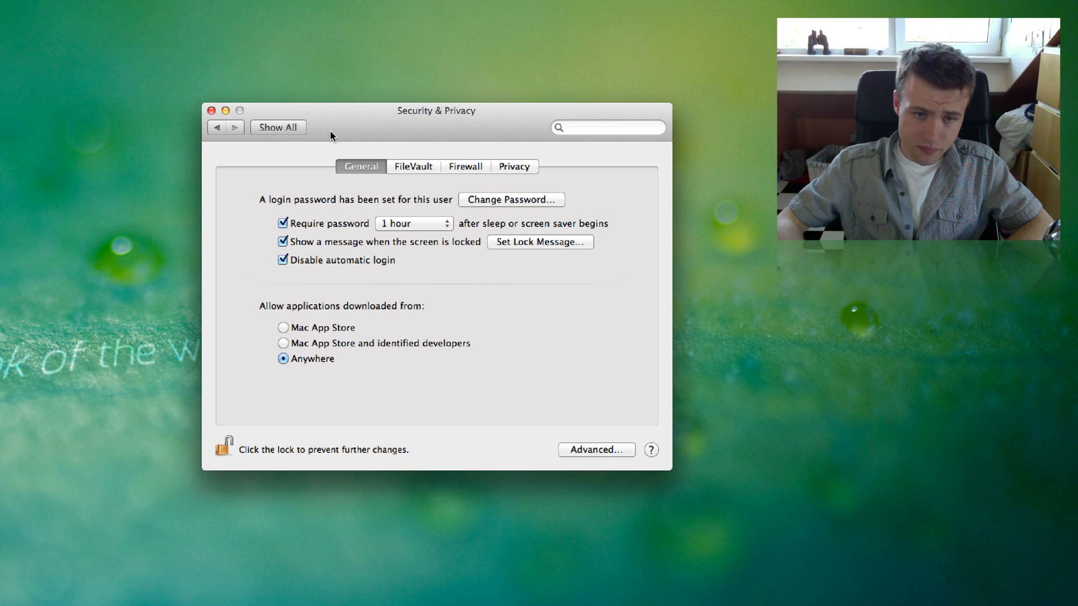
{"action": "left_click", "coordinate": [278, 128]}
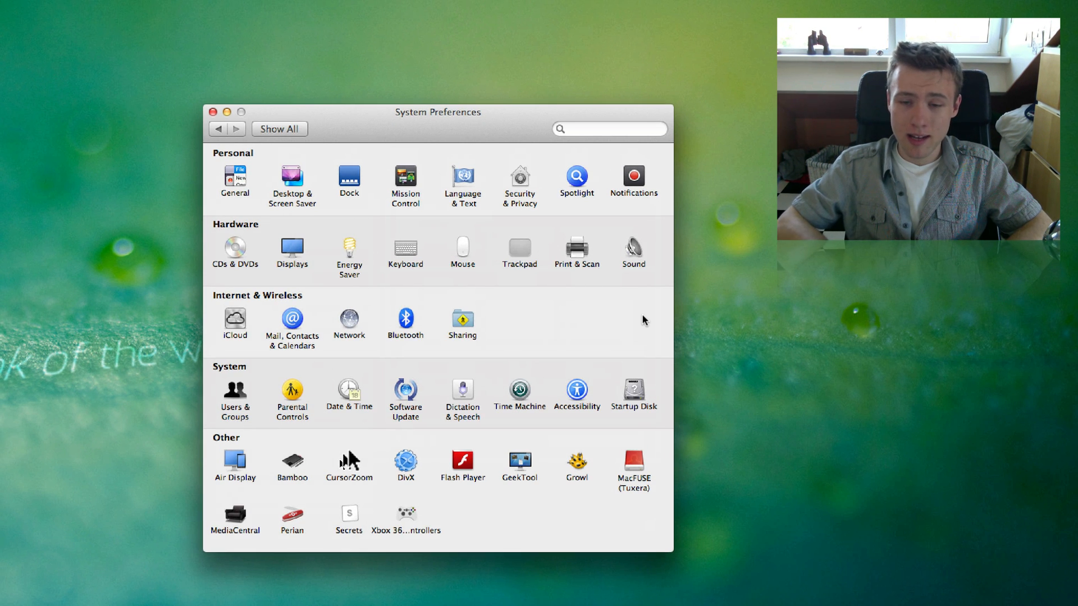
{"action": "left_click", "coordinate": [634, 175]}
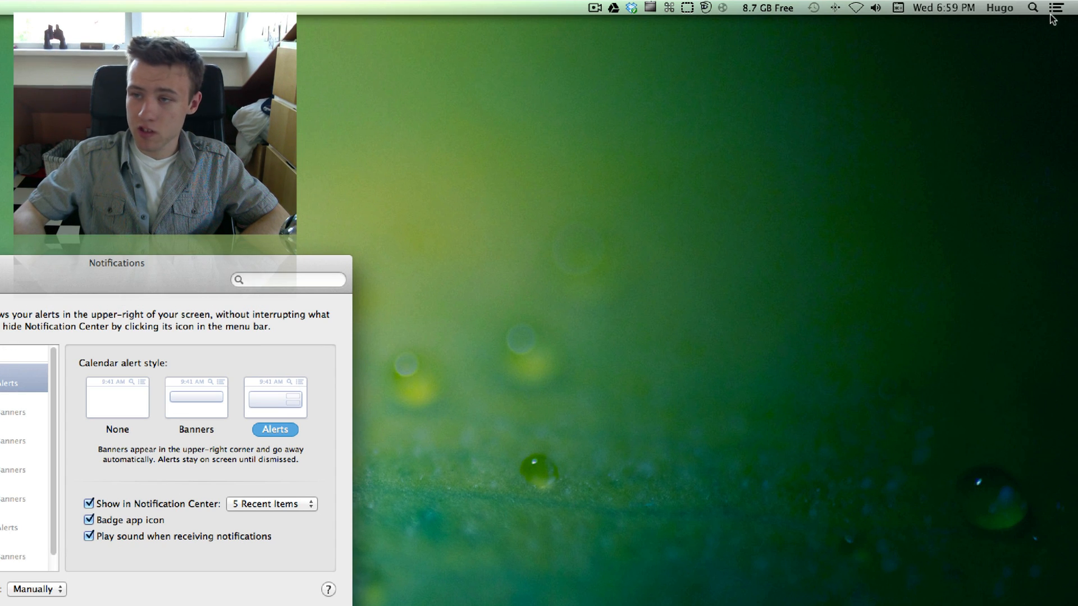
- Peek at Notification Center from its menu-bar icon
{"action": "left_click", "coordinate": [1057, 8]}
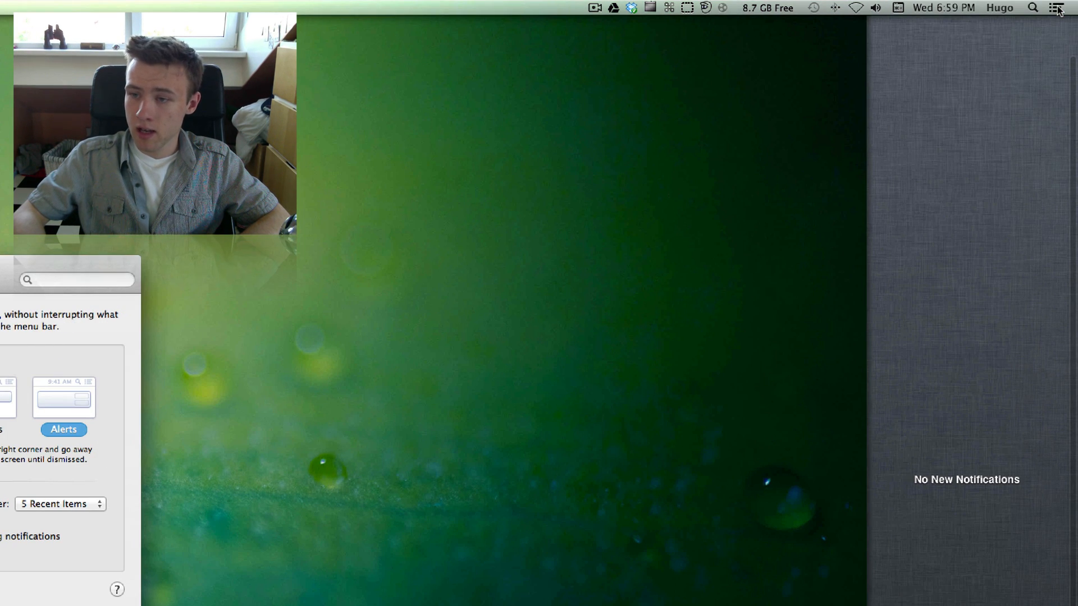
{"action": "mouse_move", "coordinate": [1004, 500]}
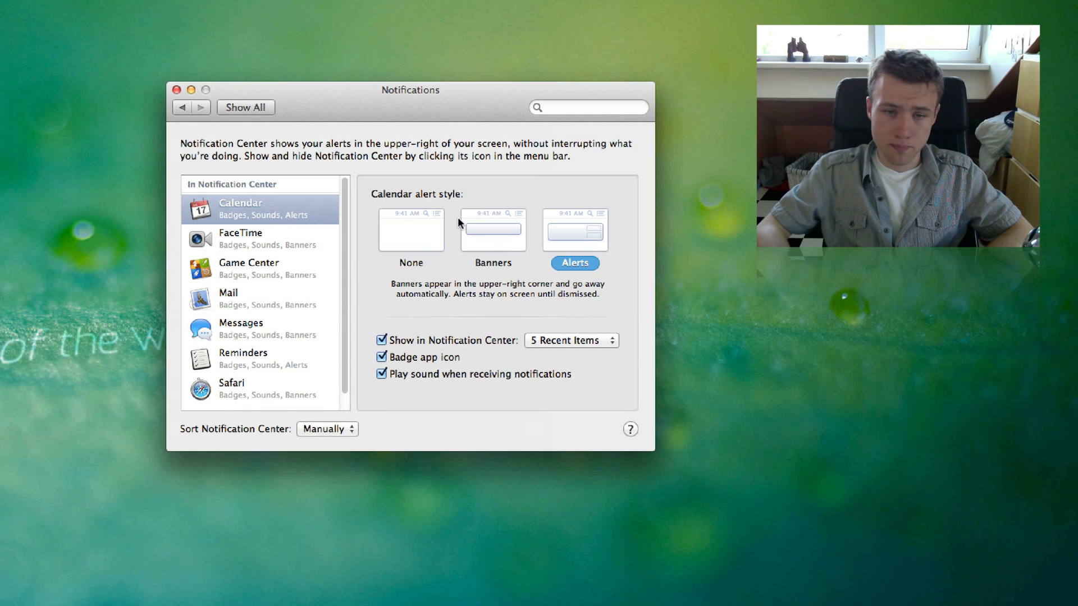
- Review iCloud's synced services, including Safari and Find My Mac, then return to the overview
{"action": "left_click", "coordinate": [245, 107]}
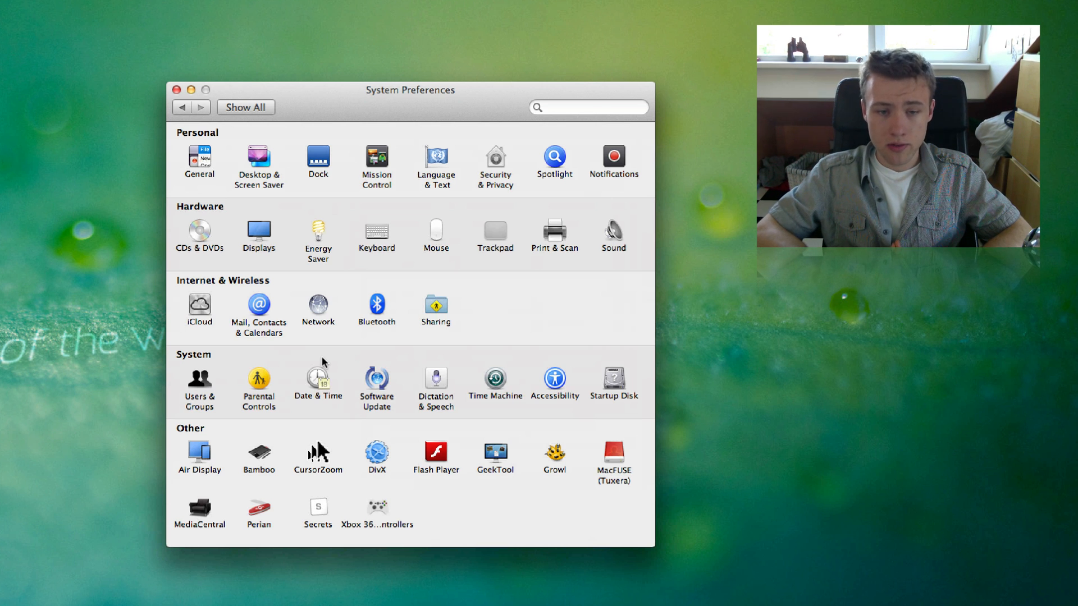
{"action": "mouse_move", "coordinate": [210, 337]}
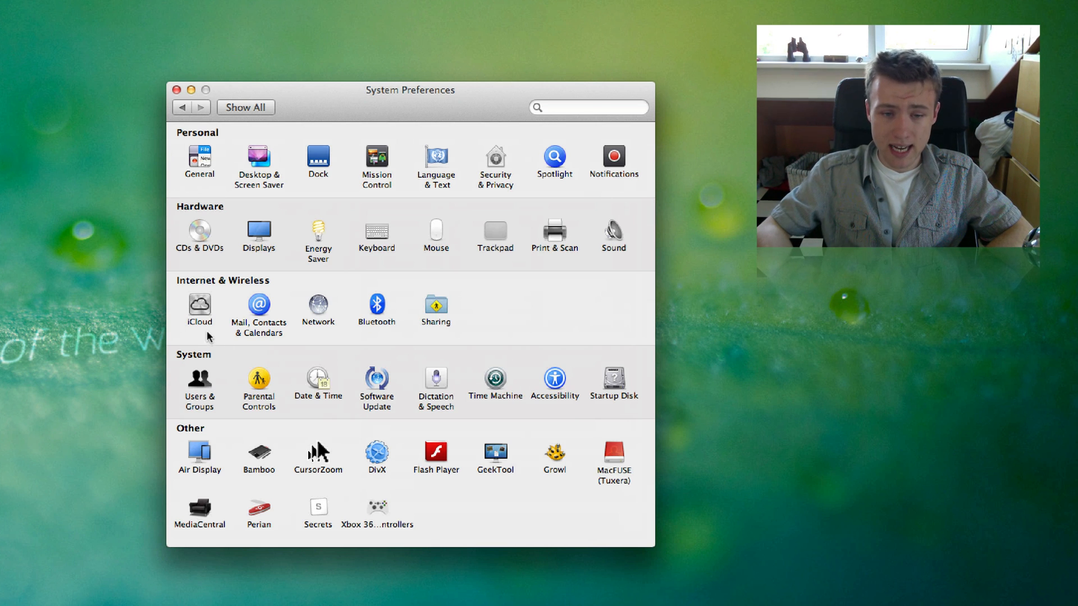
{"action": "left_click", "coordinate": [199, 304]}
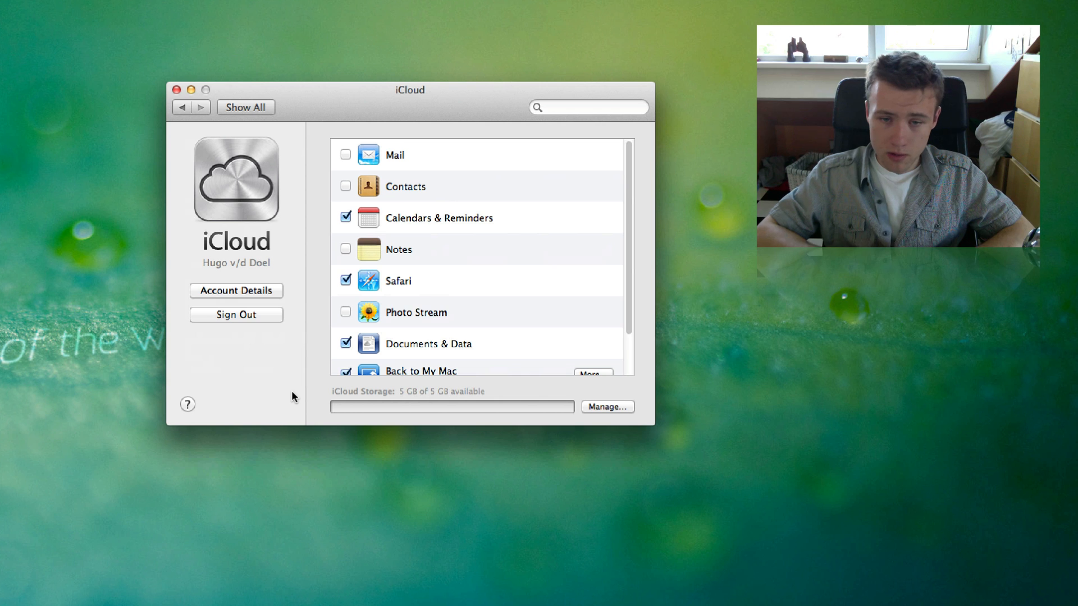
{"action": "scroll", "scroll_direction": "down", "scroll_amount": 3}
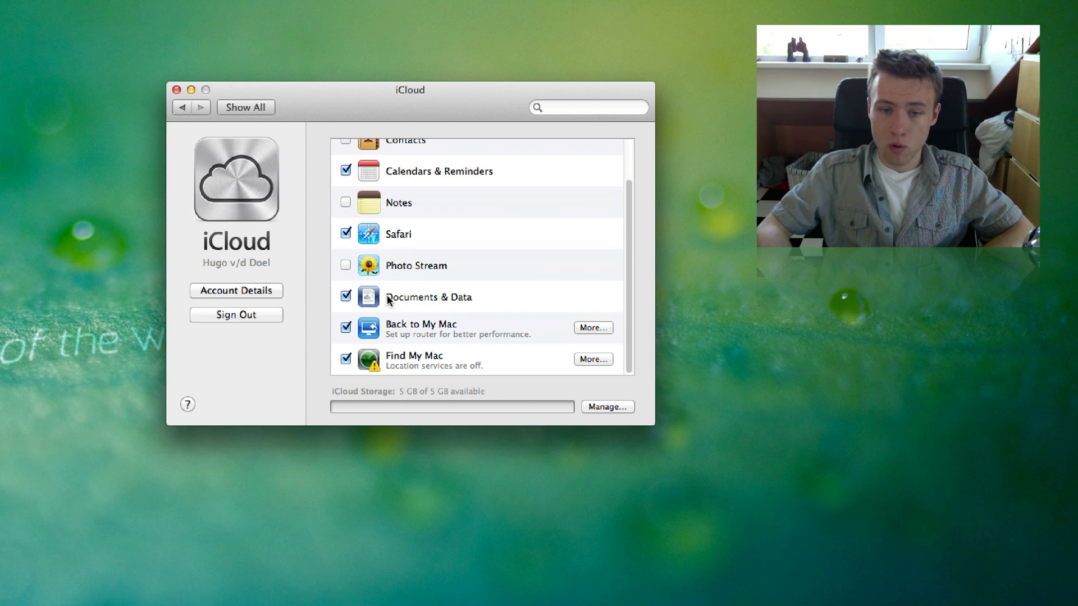
{"action": "scroll", "scroll_direction": "up", "scroll_amount": 3}
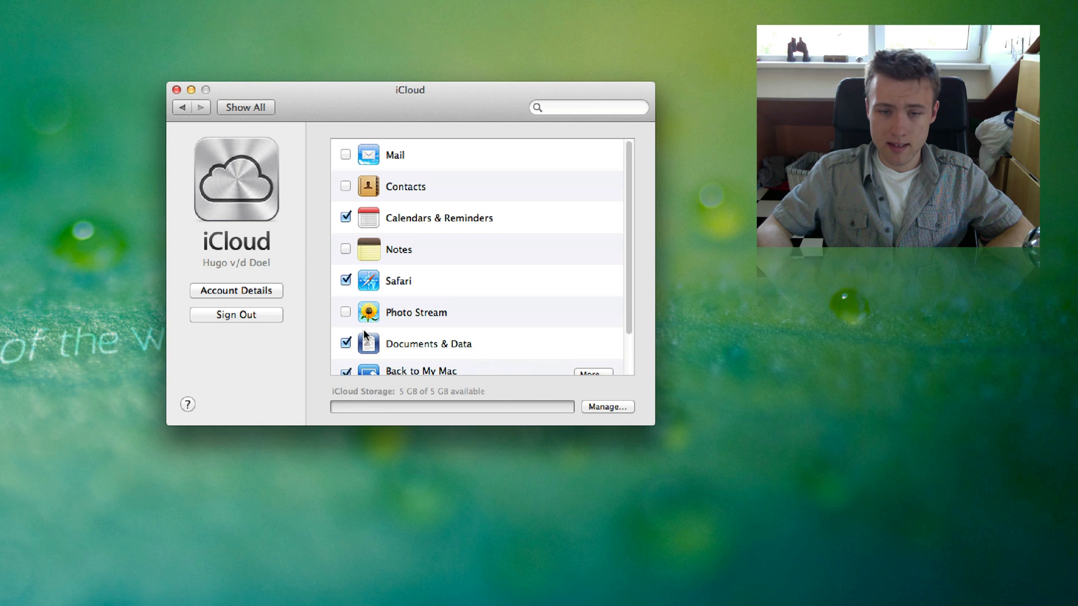
{"action": "scroll", "scroll_direction": "down", "scroll_amount": 3}
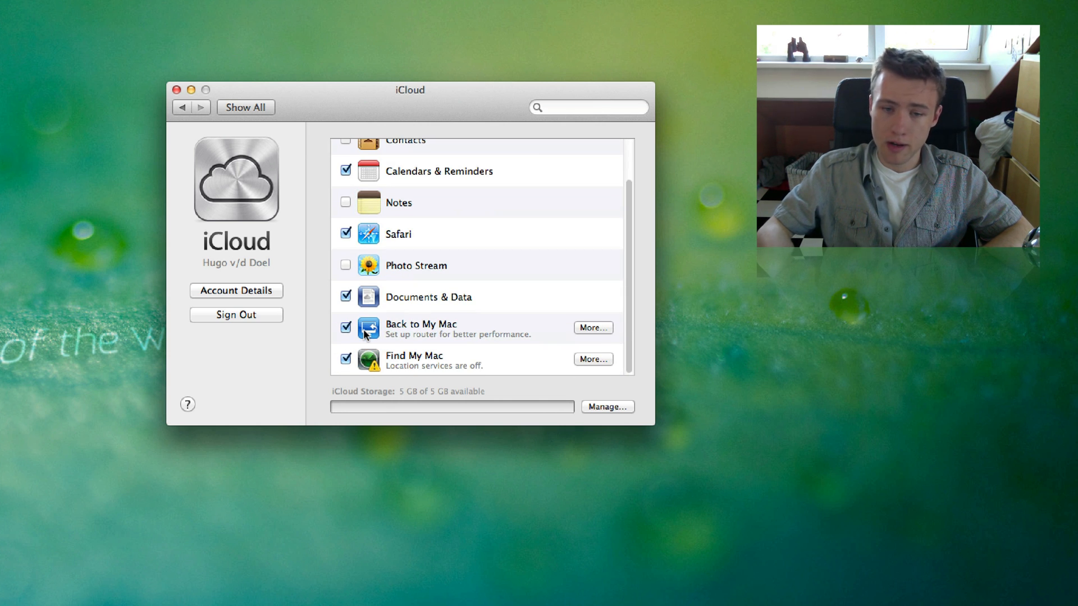
{"action": "mouse_move", "coordinate": [399, 359]}
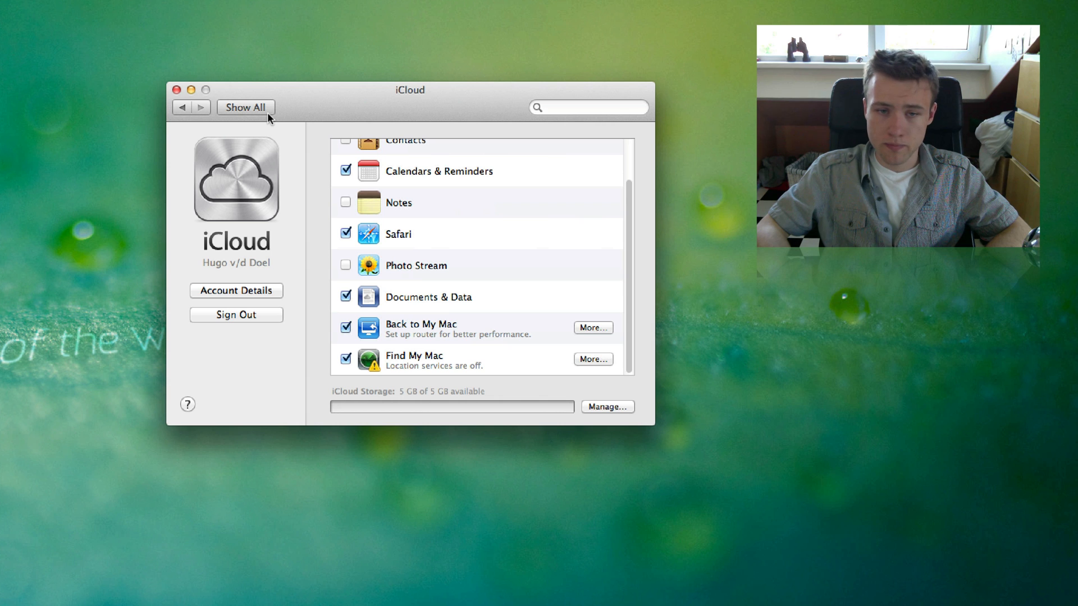
{"action": "left_click", "coordinate": [246, 107]}
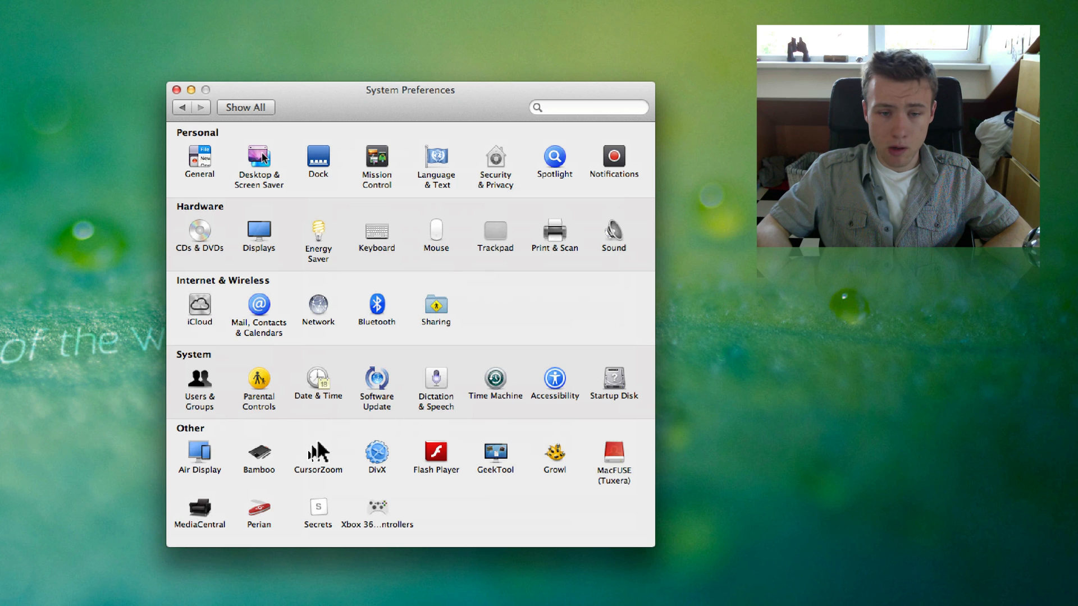
{"action": "left_click", "coordinate": [258, 306]}
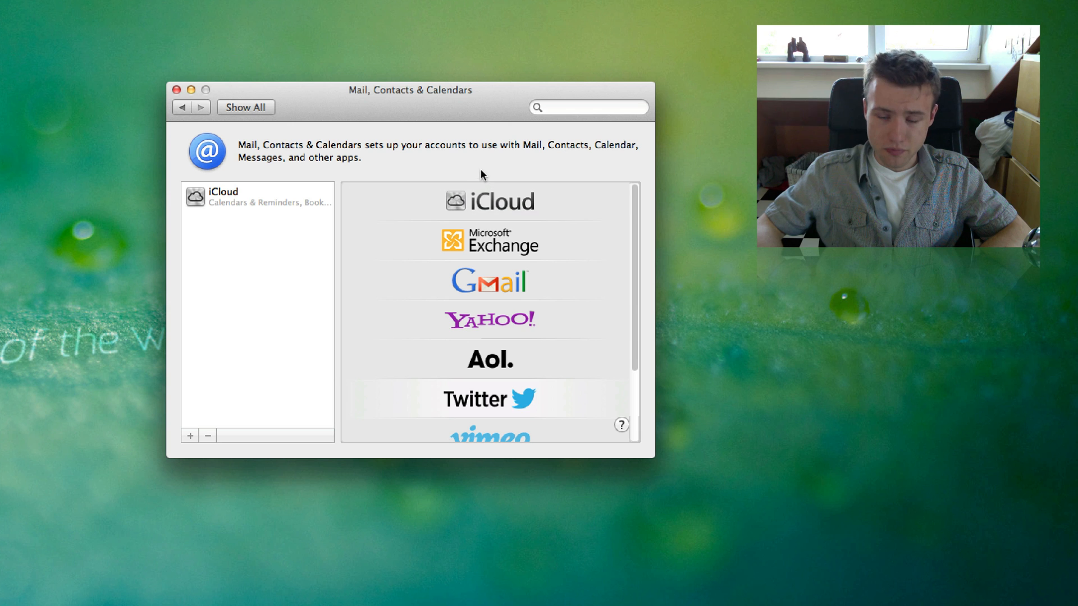
{"action": "scroll", "scroll_direction": "down", "scroll_amount": 3}
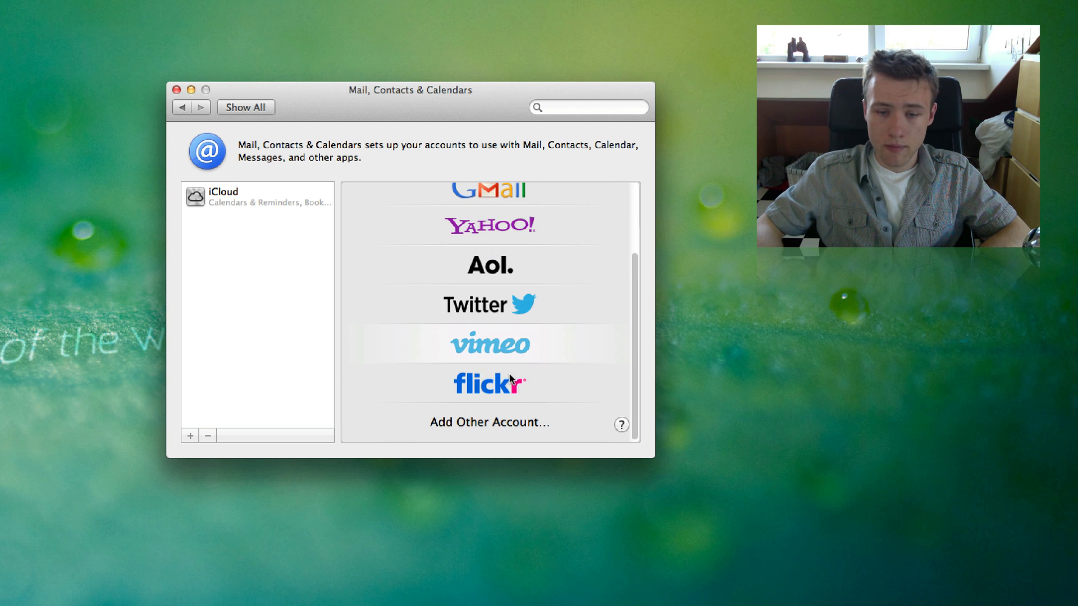
{"action": "mouse_move", "coordinate": [527, 332]}
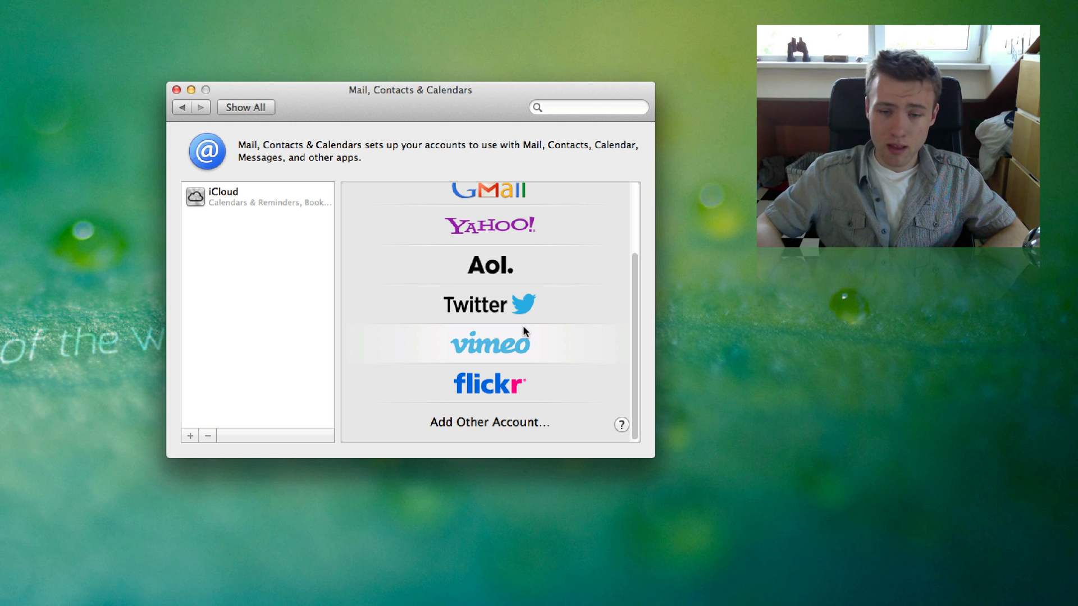
{"action": "left_click", "coordinate": [489, 305]}
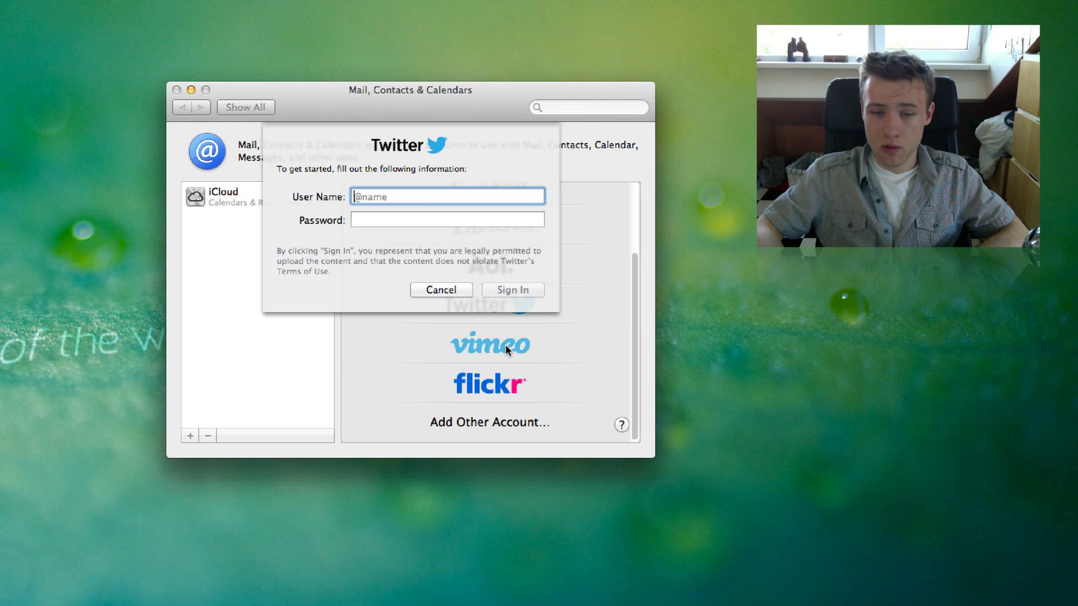
{"action": "left_click", "coordinate": [440, 290]}
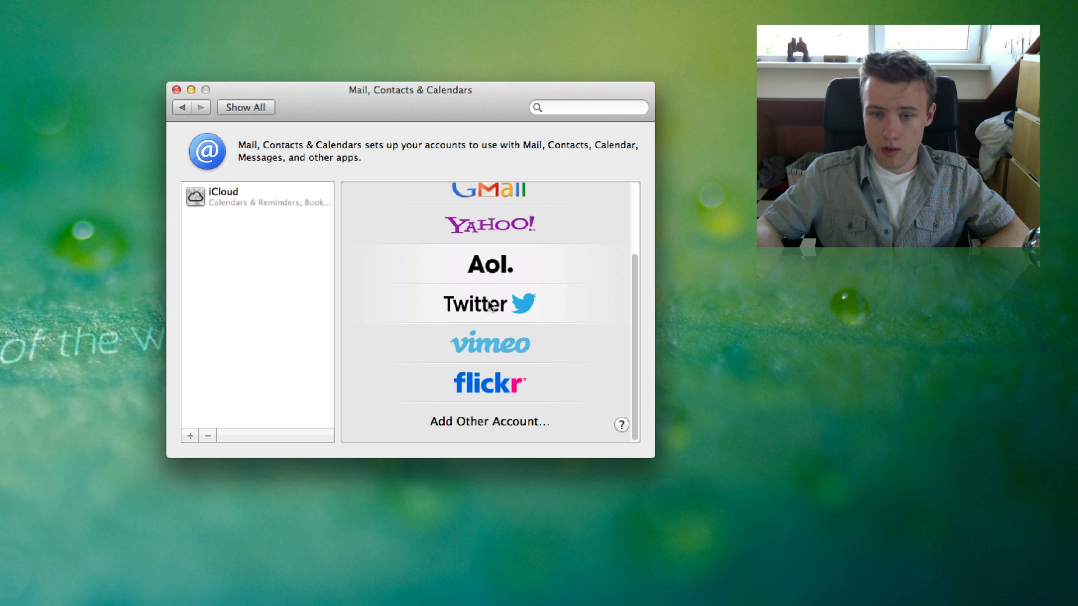
{"action": "mouse_move", "coordinate": [562, 397]}
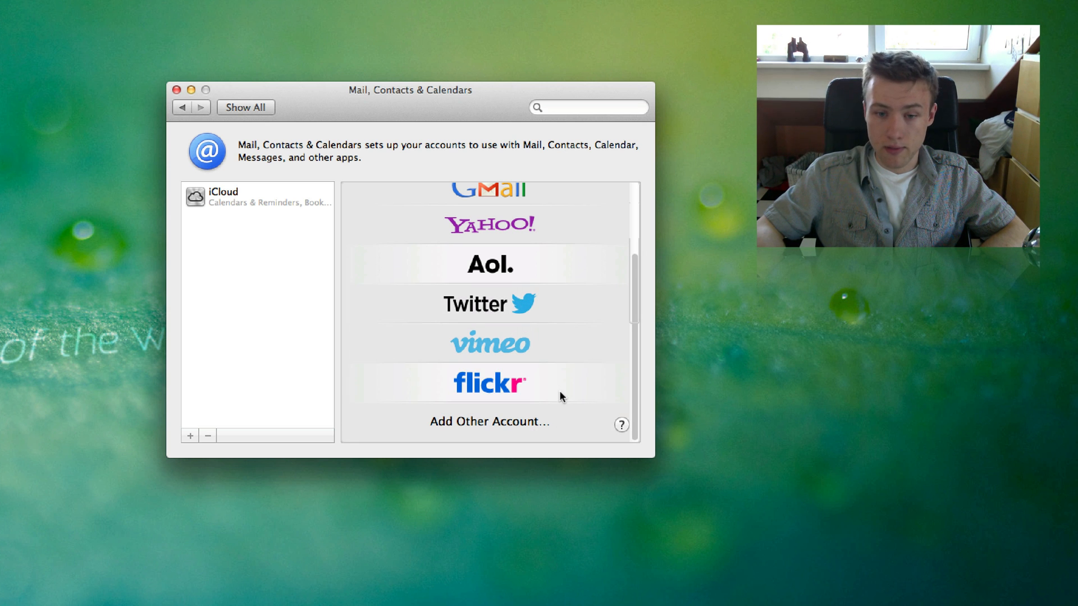
{"action": "left_click", "coordinate": [245, 108]}
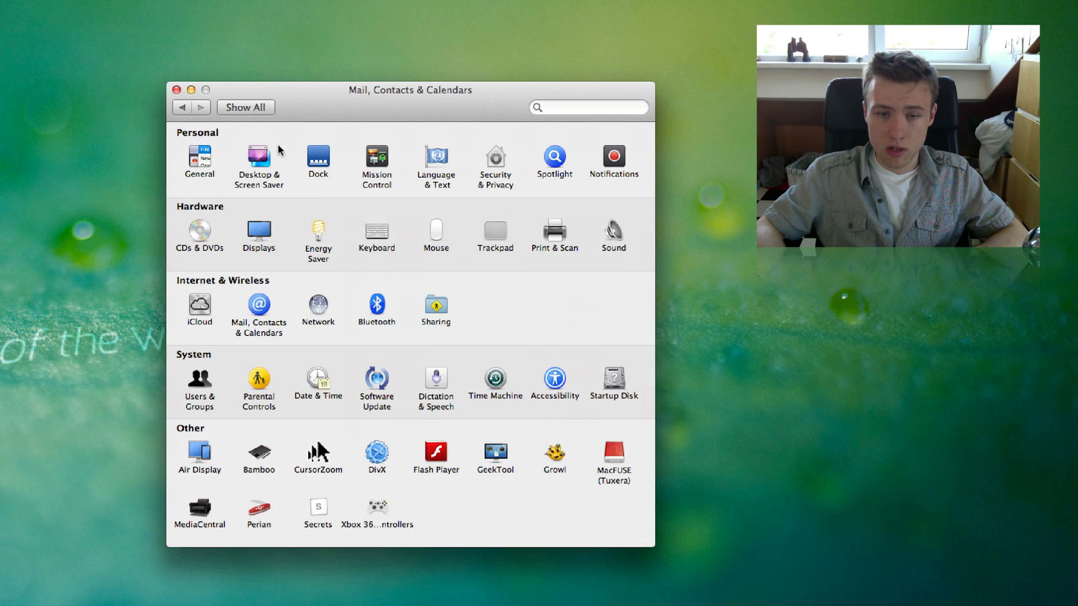
- Switch Dictation on in the Dictation & Speech pane
{"action": "left_click", "coordinate": [244, 107]}
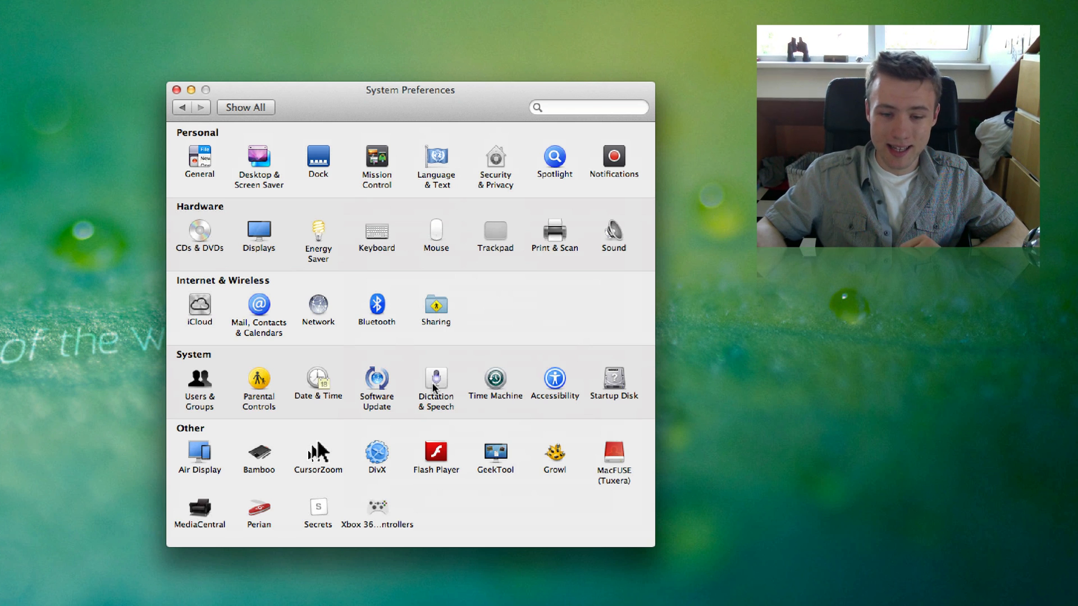
{"action": "left_click", "coordinate": [436, 382]}
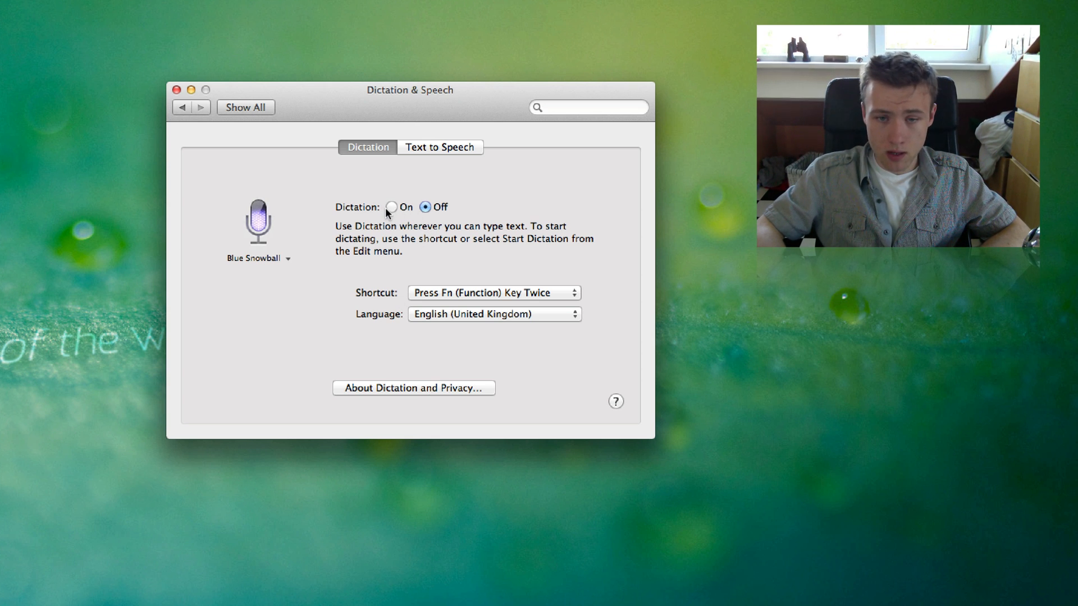
{"action": "left_click", "coordinate": [391, 207]}
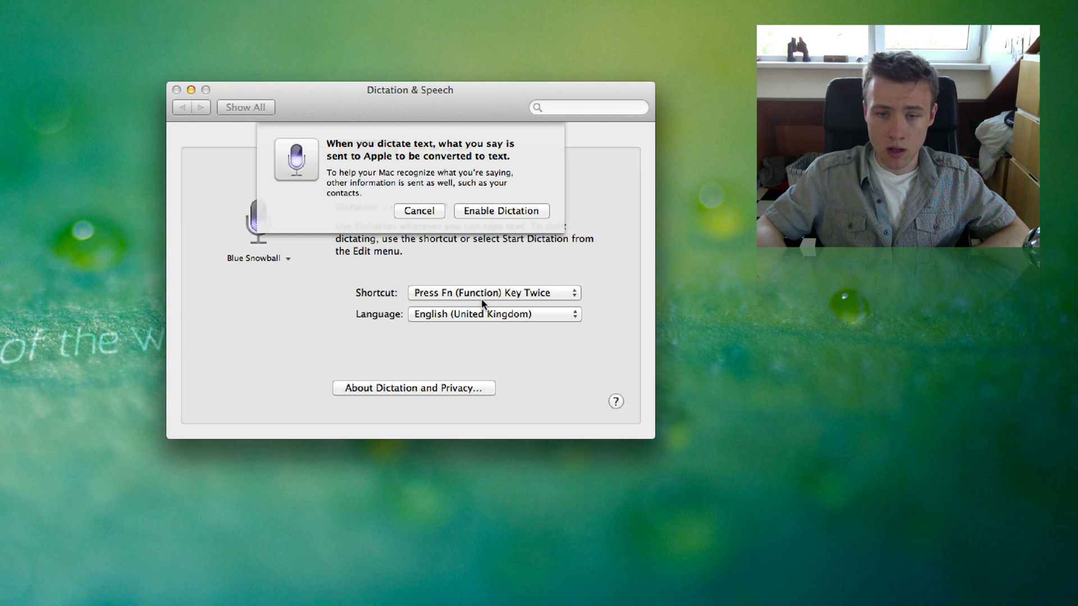
{"action": "left_click", "coordinate": [502, 211]}
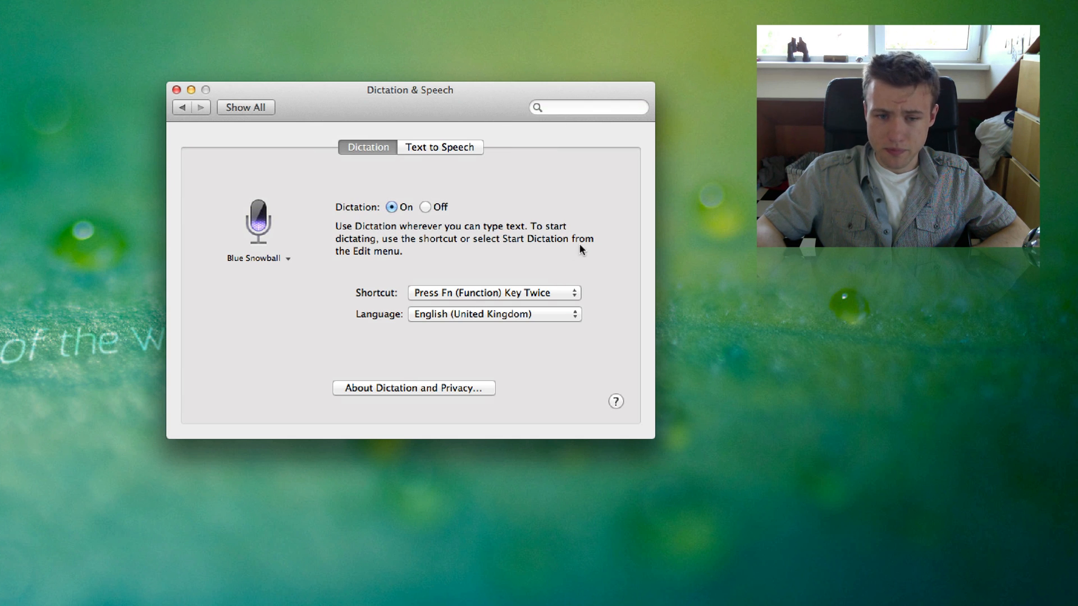
{"action": "mouse_move", "coordinate": [625, 331]}
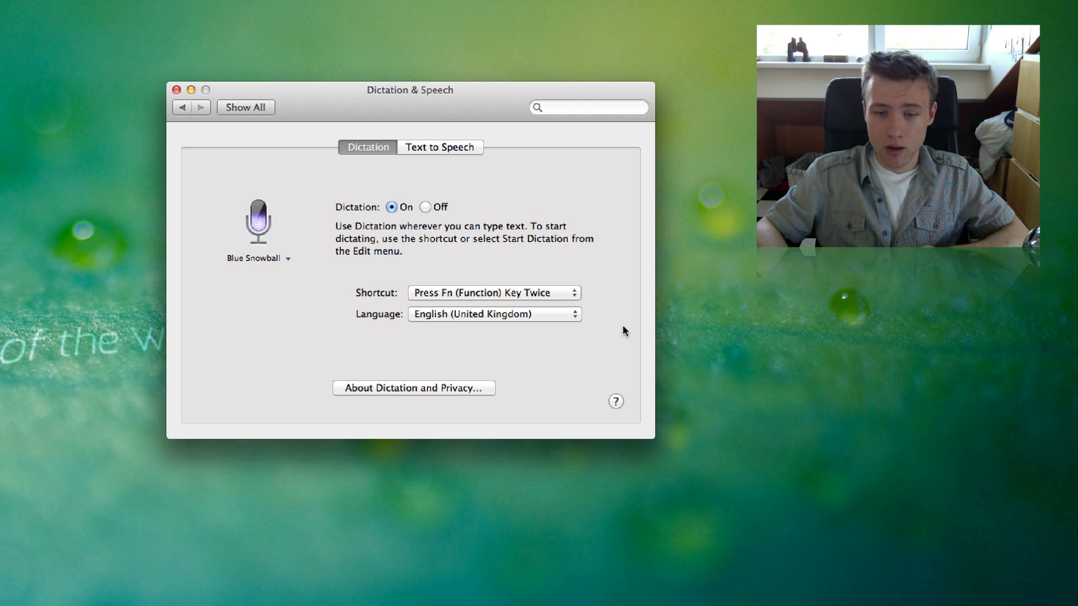
- Keep English (United Kingdom) as the dictation language and return to the overview
{"action": "left_click", "coordinate": [493, 315]}
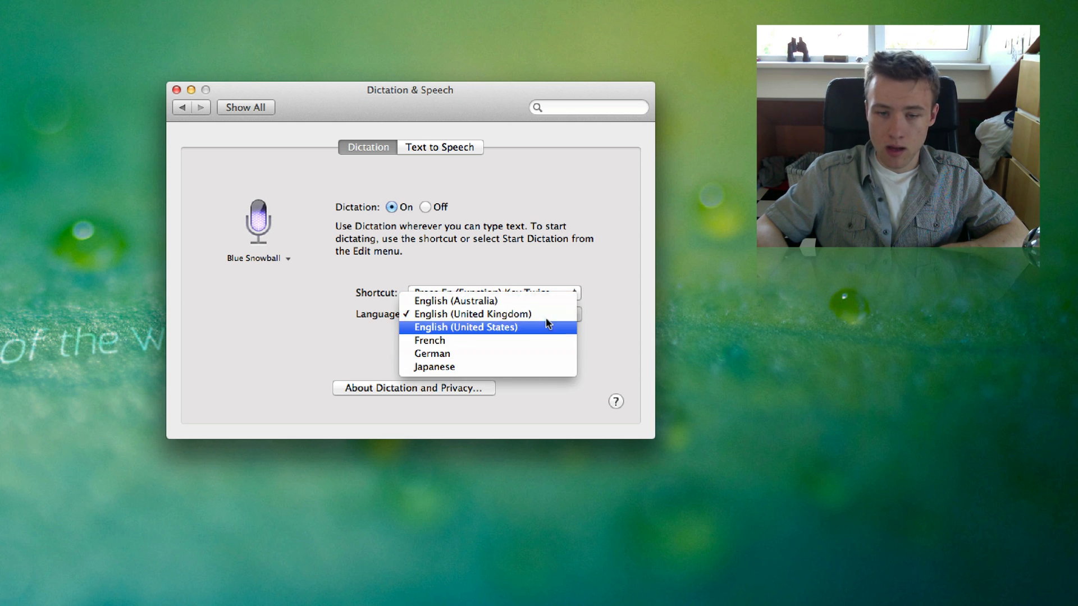
{"action": "left_click", "coordinate": [474, 313]}
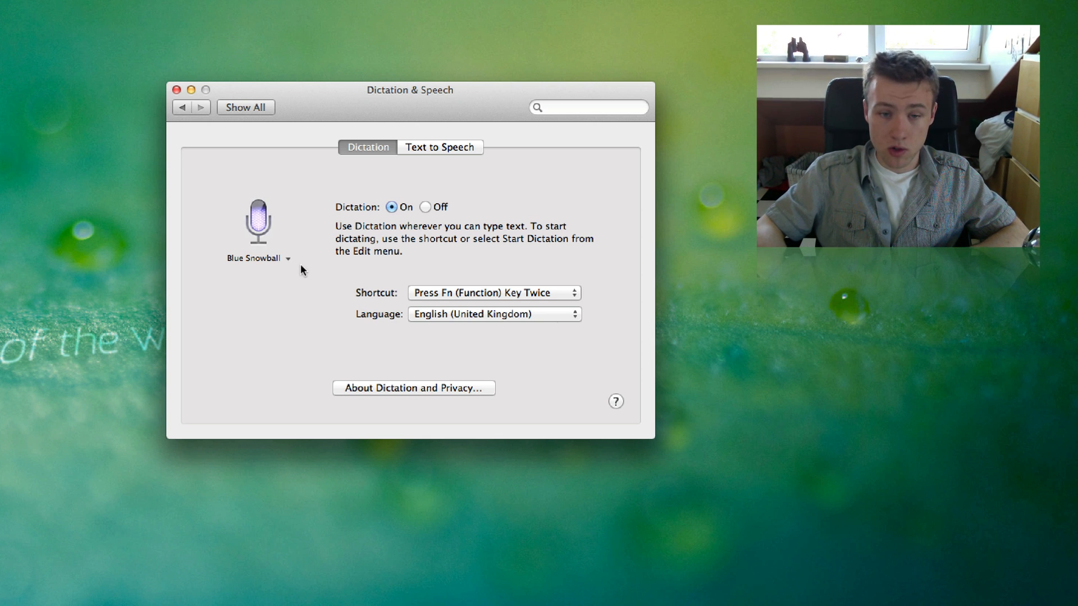
{"action": "left_click", "coordinate": [258, 258]}
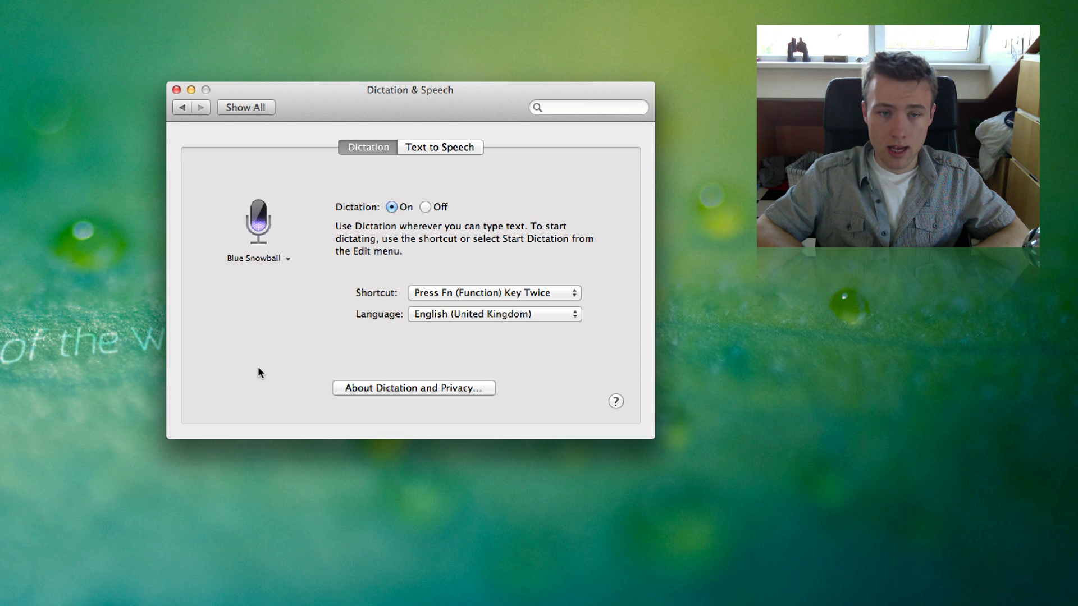
{"action": "left_click", "coordinate": [244, 107]}
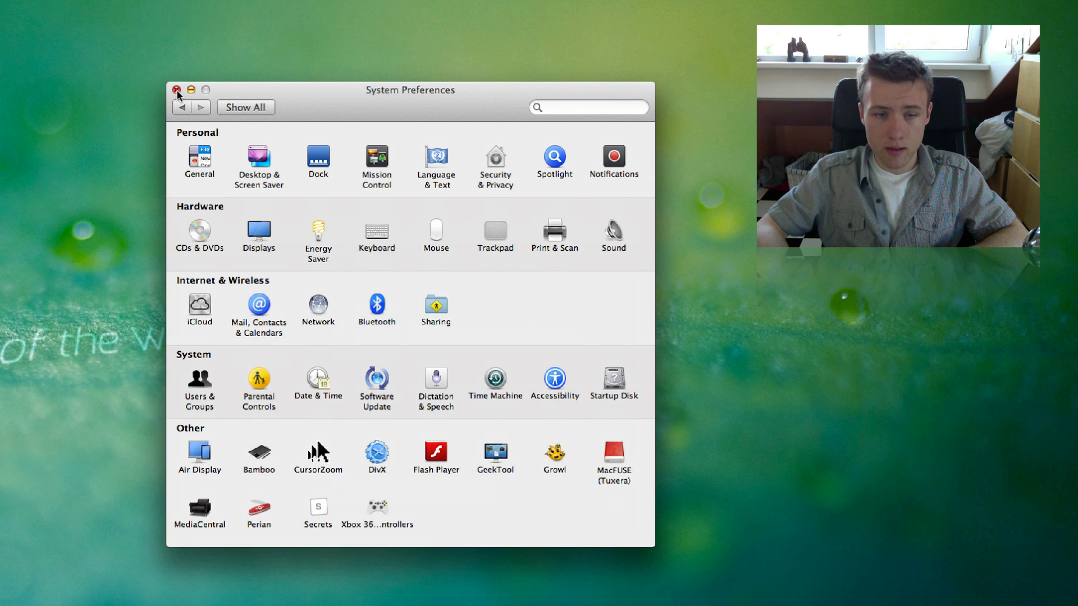
- Close System Preferences, revealing the desktop and the new Dock
{"action": "left_click", "coordinate": [177, 90]}
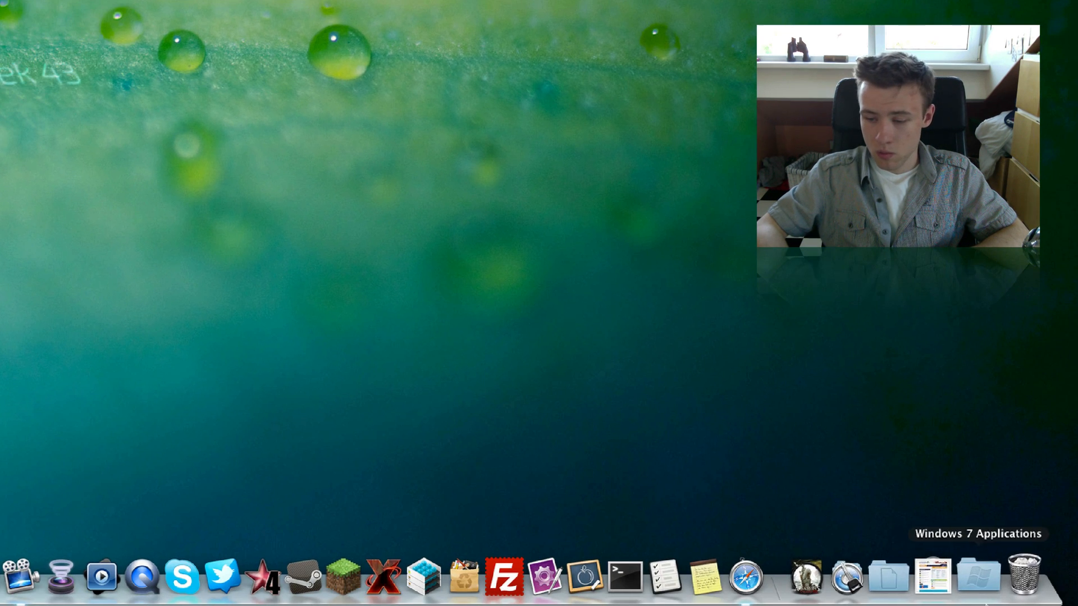
{"action": "mouse_move", "coordinate": [625, 578]}
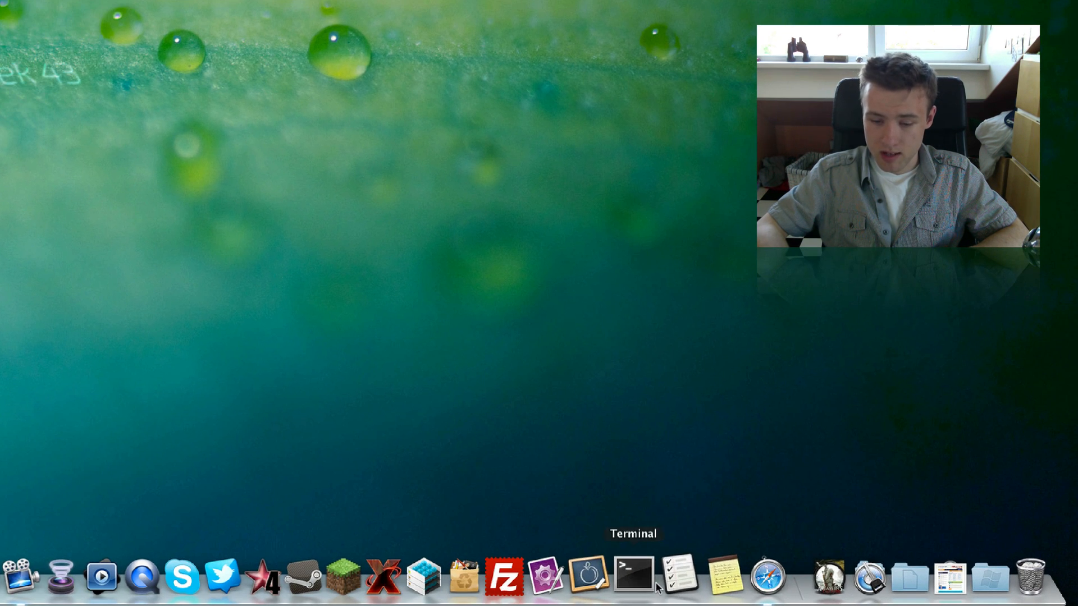
{"action": "mouse_move", "coordinate": [671, 576]}
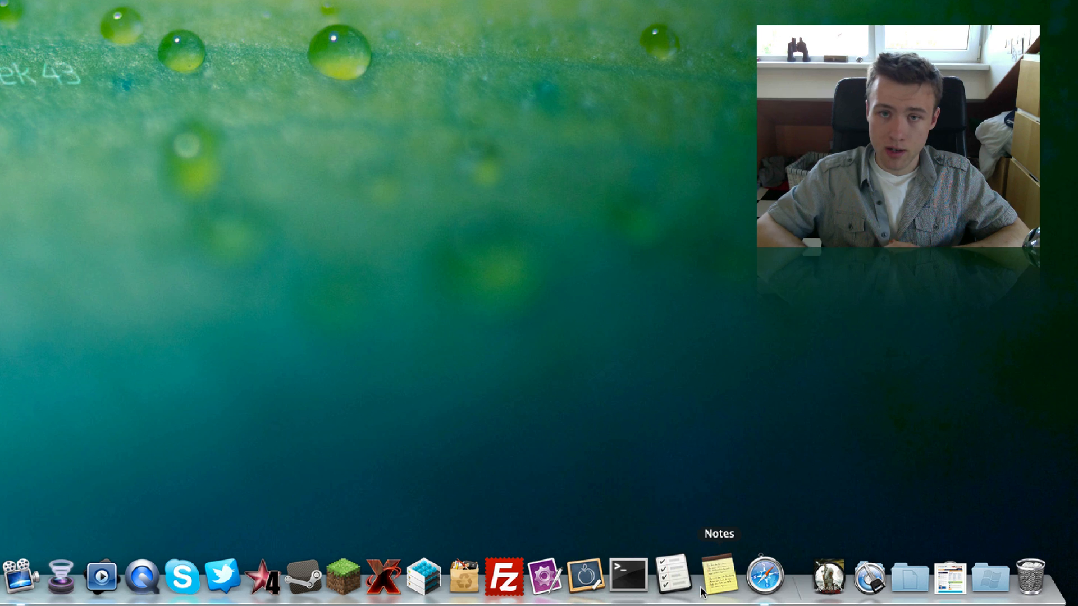
{"action": "mouse_move", "coordinate": [664, 573]}
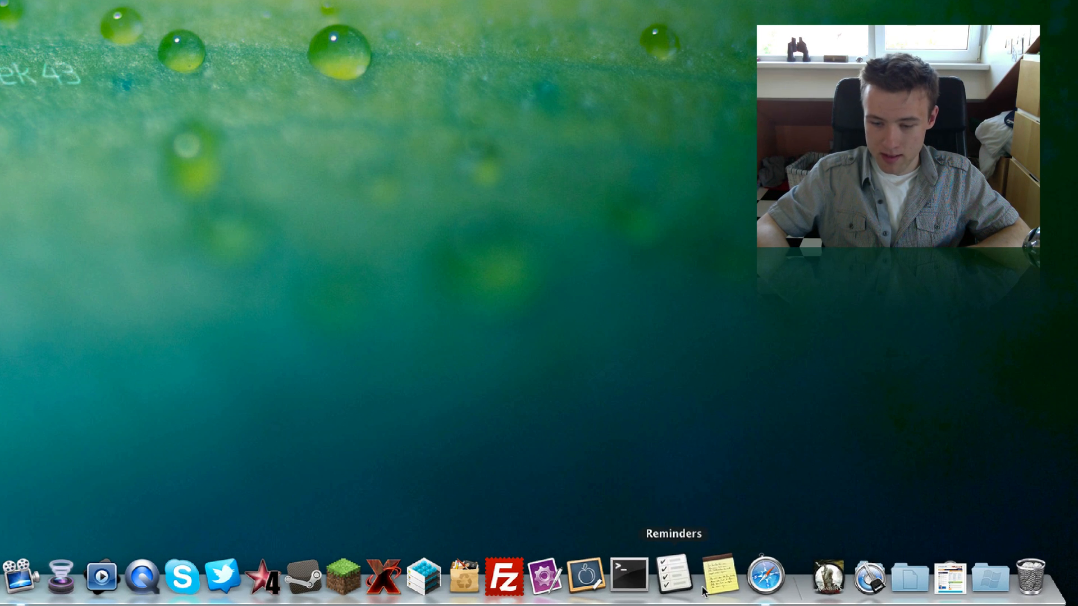
{"action": "mouse_move", "coordinate": [708, 591]}
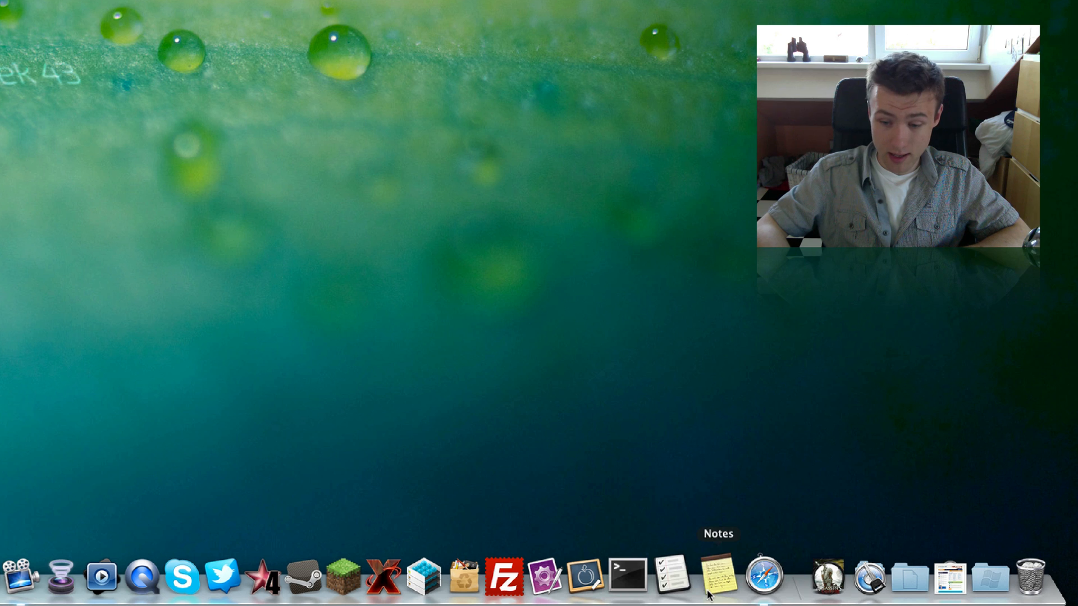
{"action": "mouse_move", "coordinate": [667, 578]}
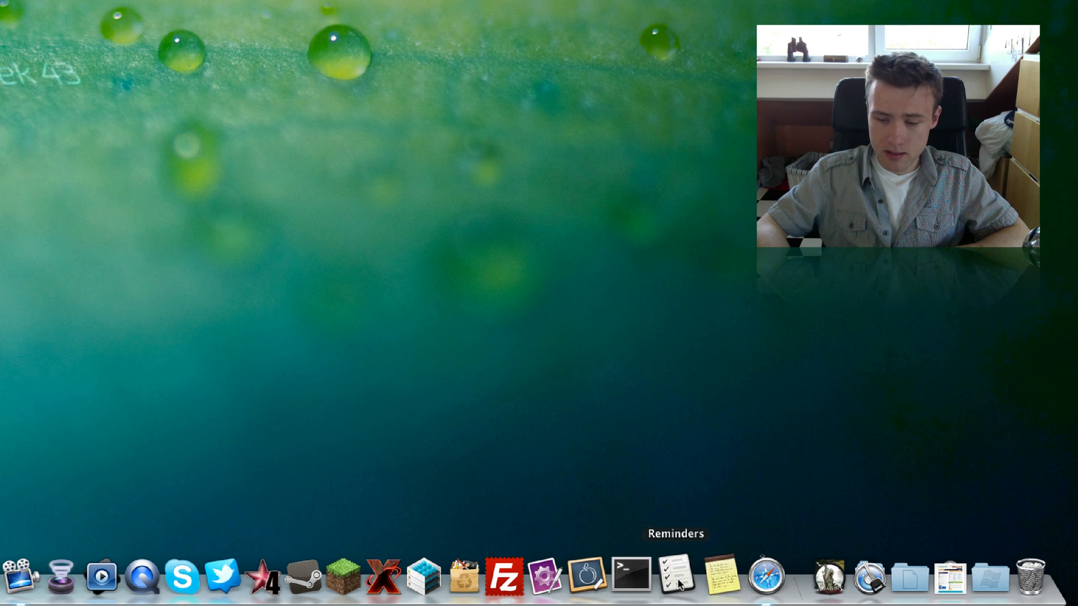
{"action": "mouse_move", "coordinate": [717, 576]}
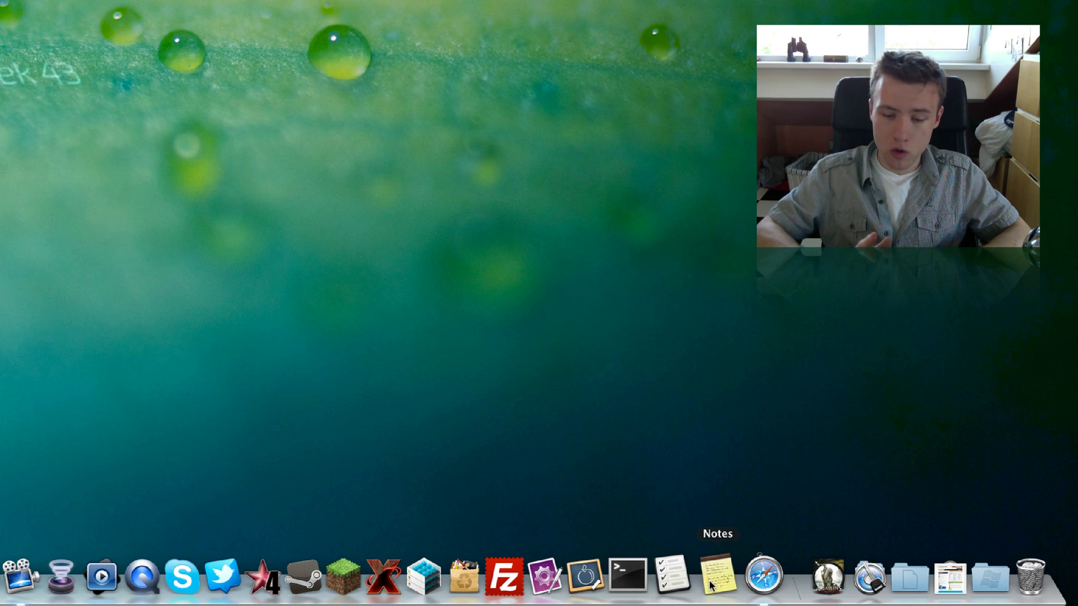